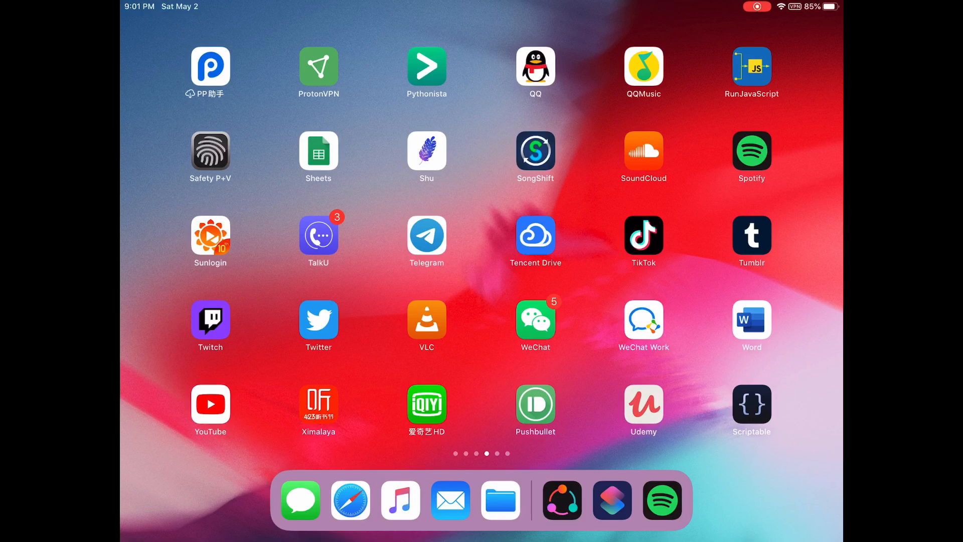
- Launch Shortcutify, glance at its settings and service list, then relaunch it fresh
scroll("left", 3)
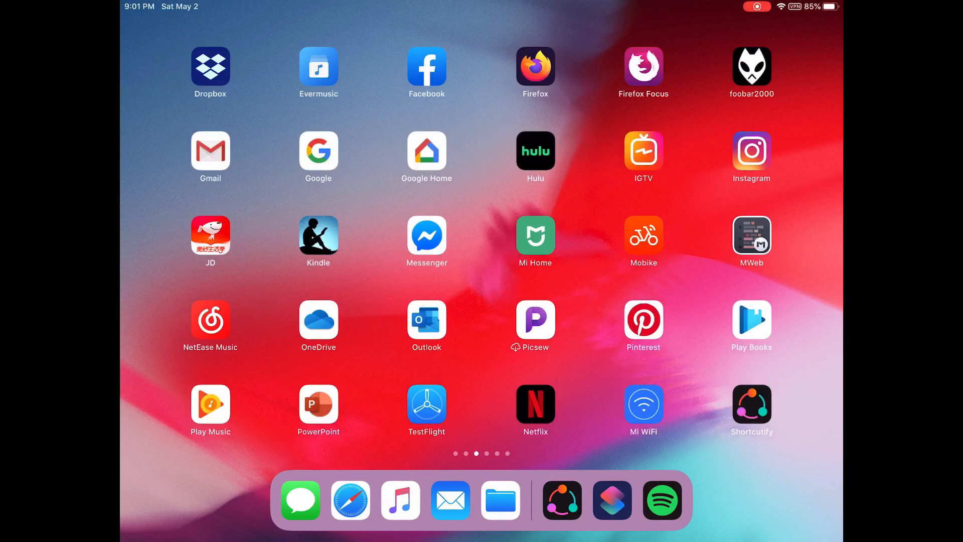
left_click(751, 405)
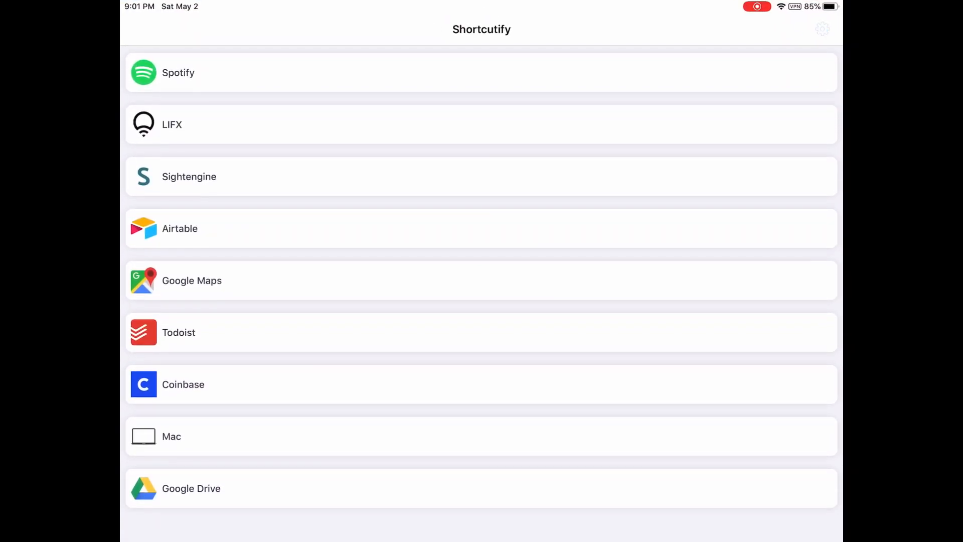
left_click(821, 29)
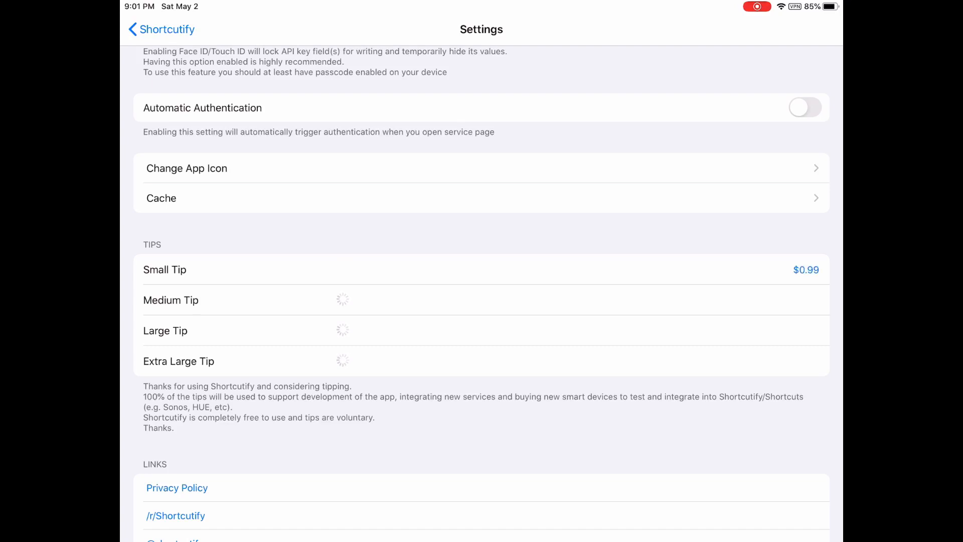
left_click(162, 29)
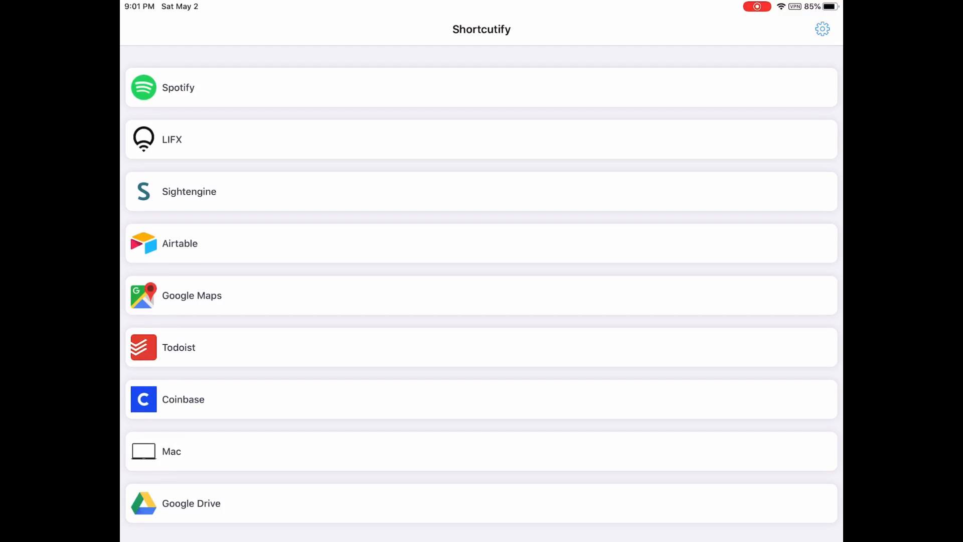
scroll("up", 3)
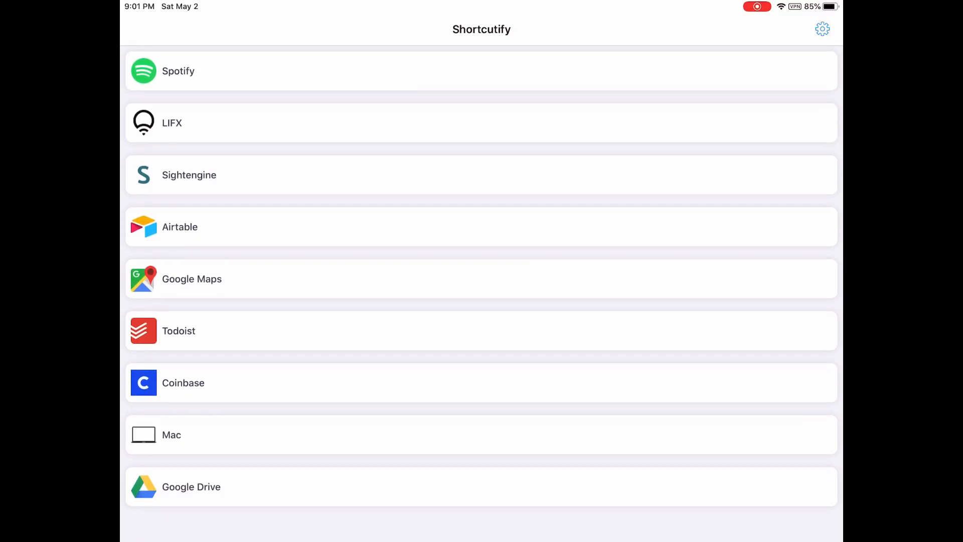
key("home")
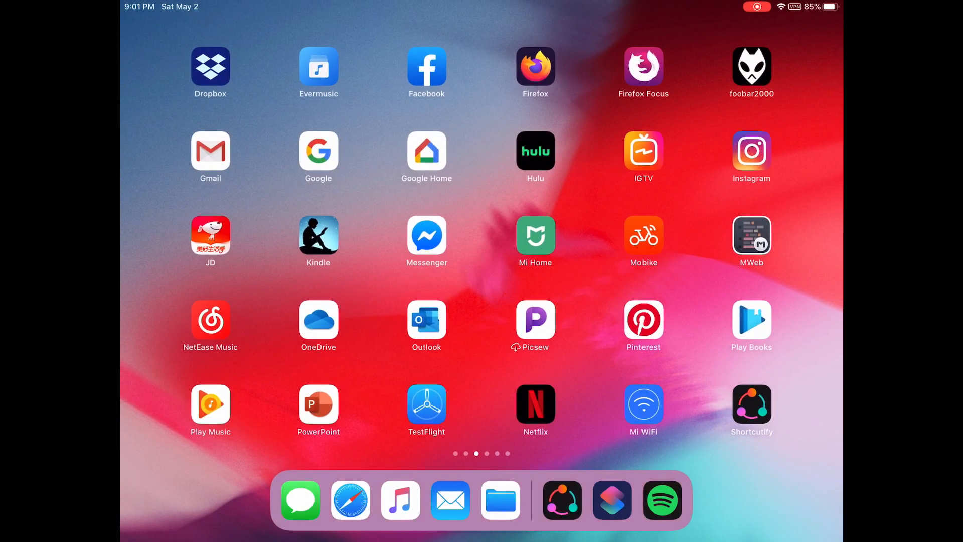
left_click(751, 404)
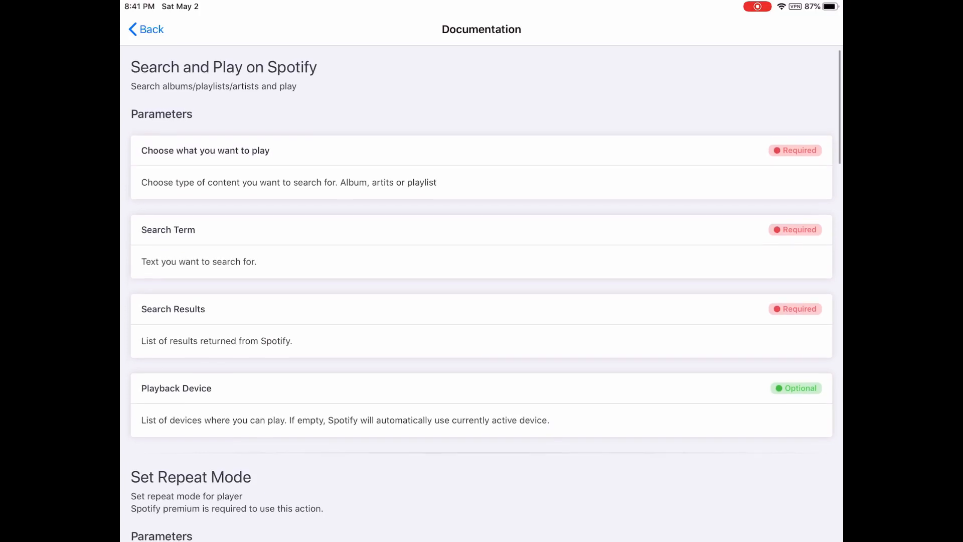
- Read through the Spotify action documentation down to Toggle Shuffle and Add Track to Playlist
scroll("up", 3)
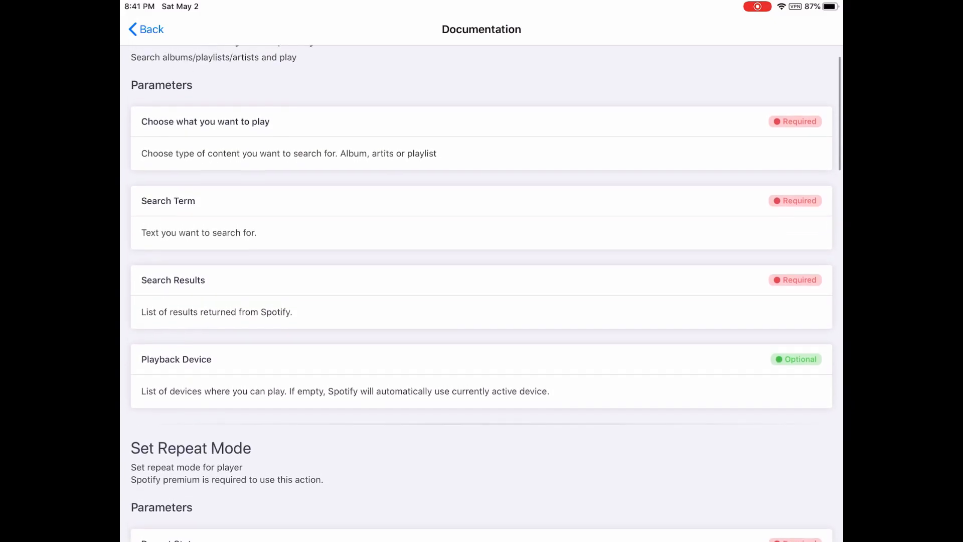
scroll("up", 3)
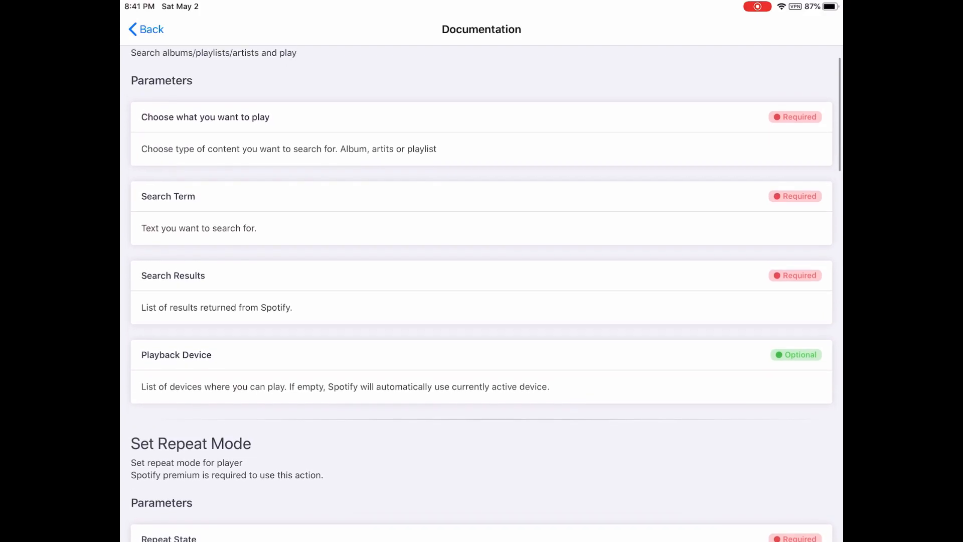
scroll("up", 3)
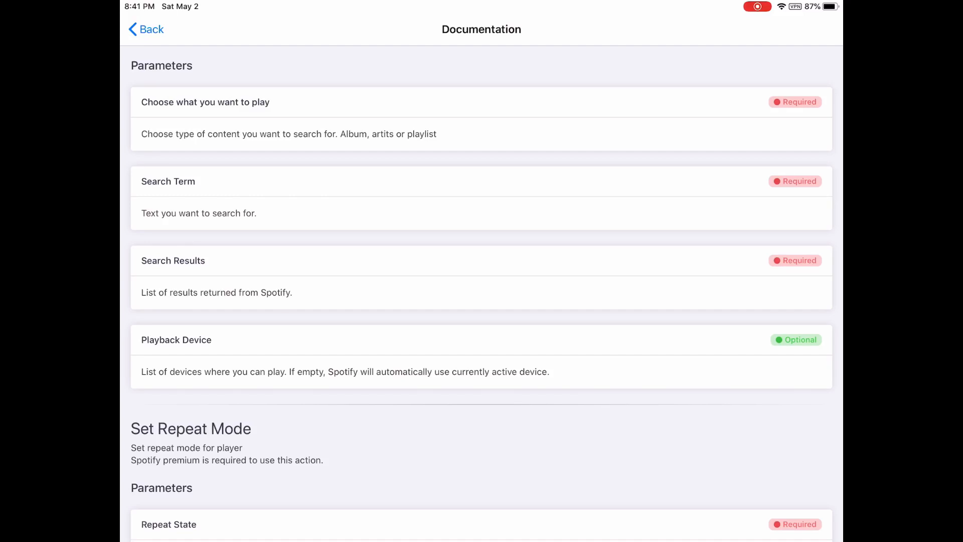
scroll("down", 3)
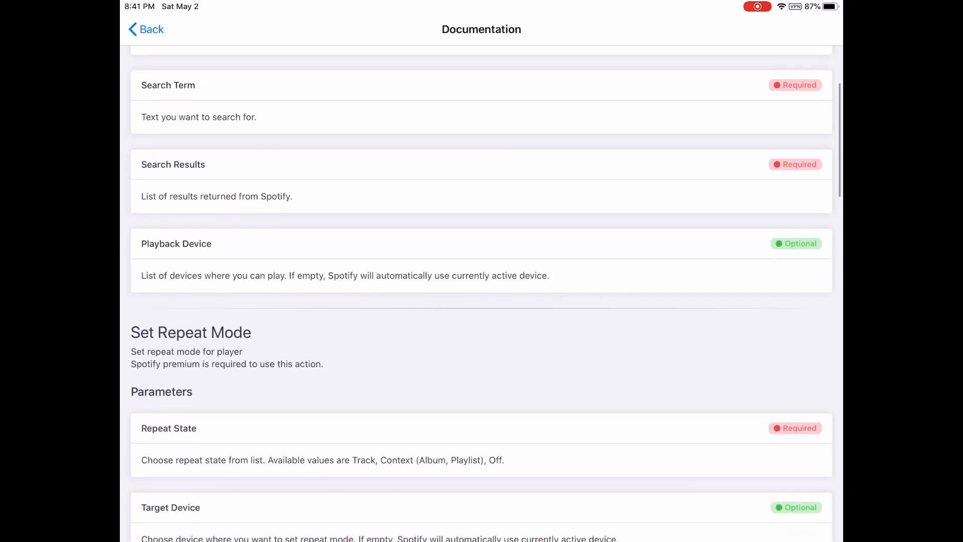
scroll("down", 3)
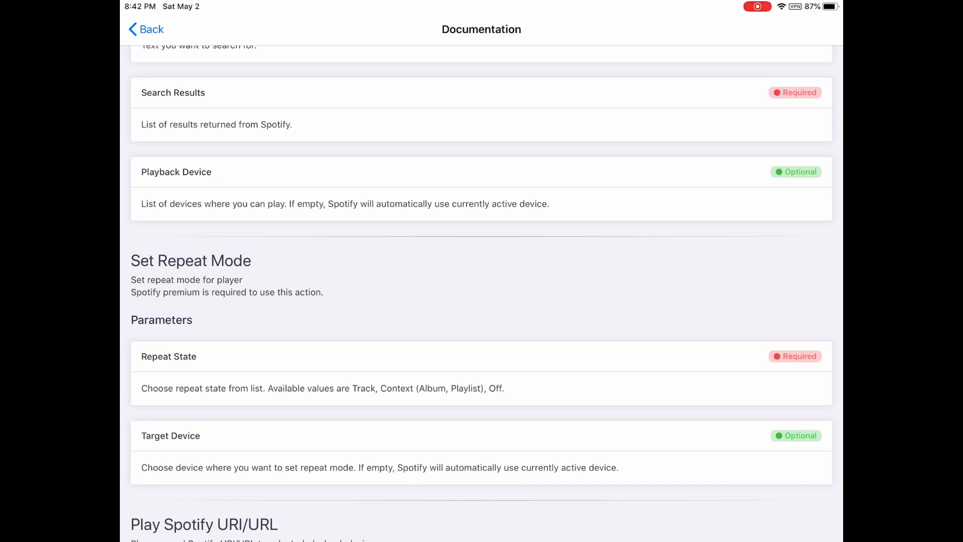
scroll("down", 3)
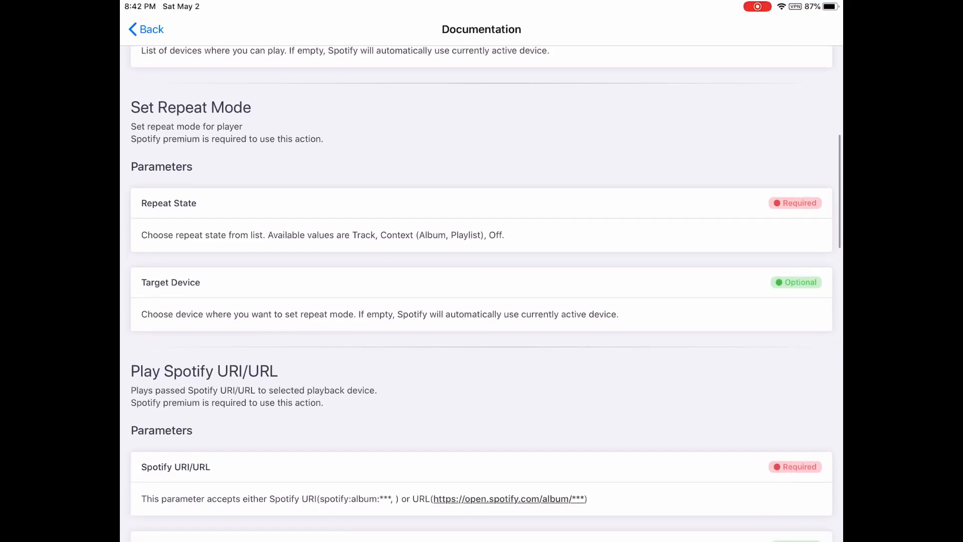
scroll("down", 3)
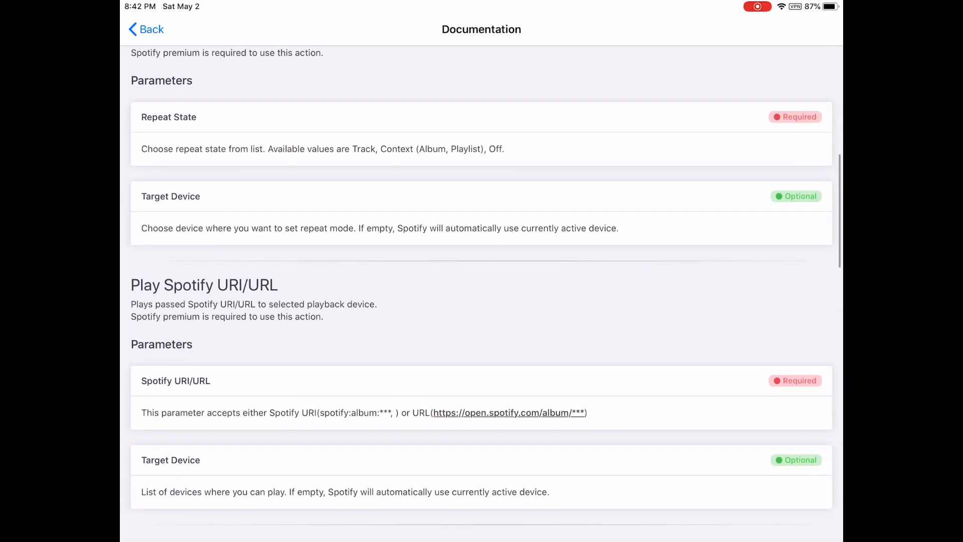
scroll("down", 3)
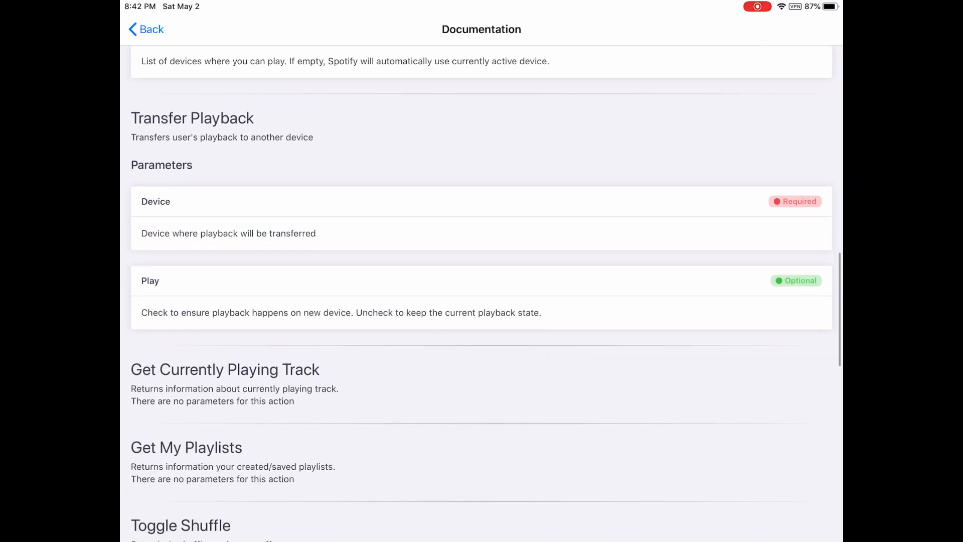
scroll("down", 3)
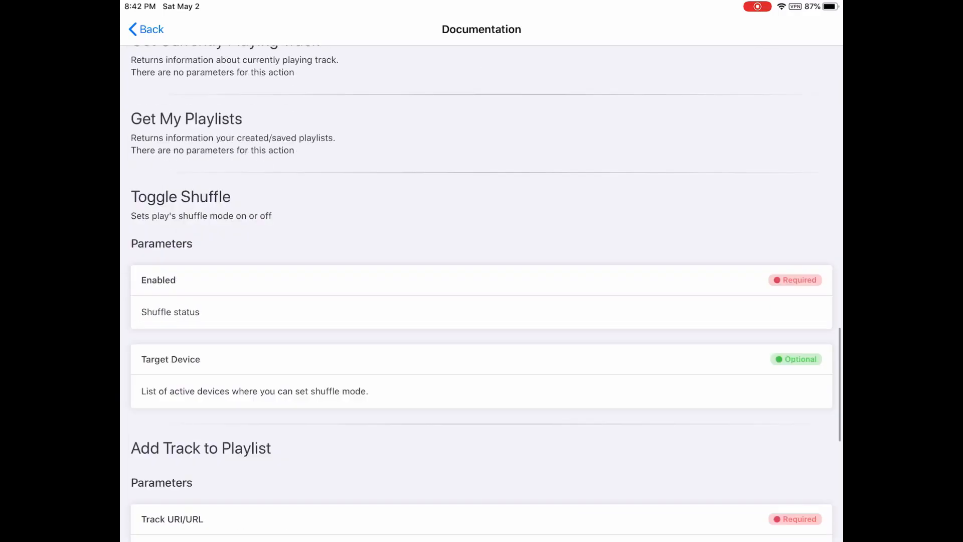
- Reach the developer.spotify.com dashboard and log in with the Spotify account
left_click(146, 29)
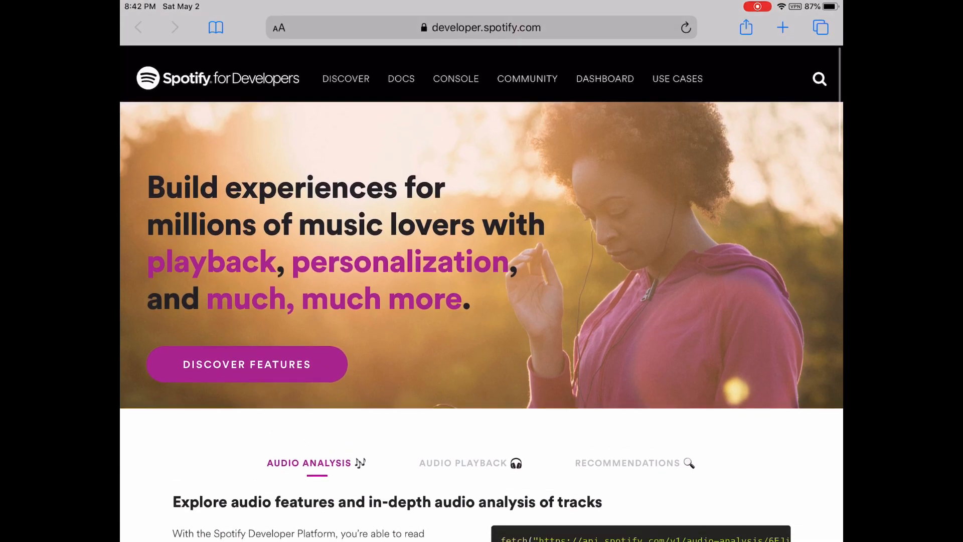
scroll("up", 3)
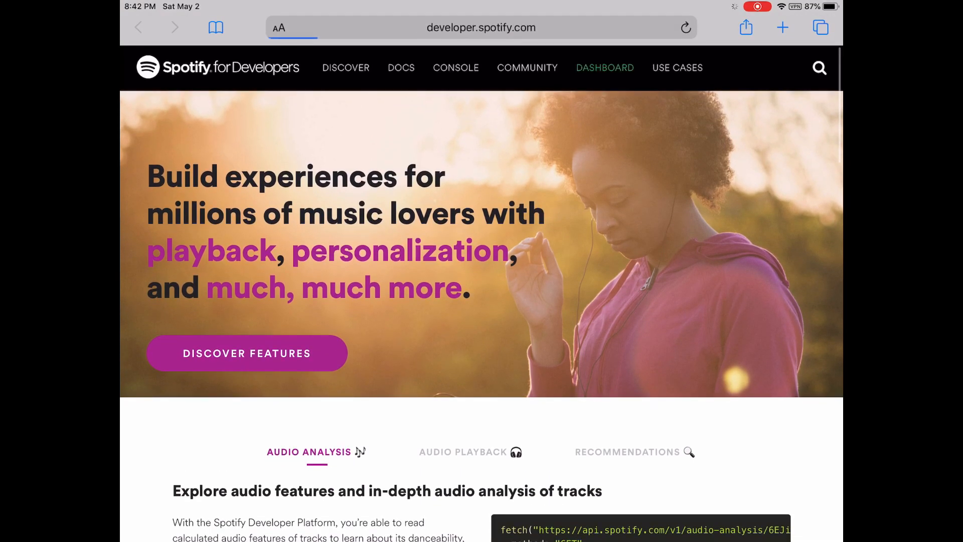
left_click(603, 68)
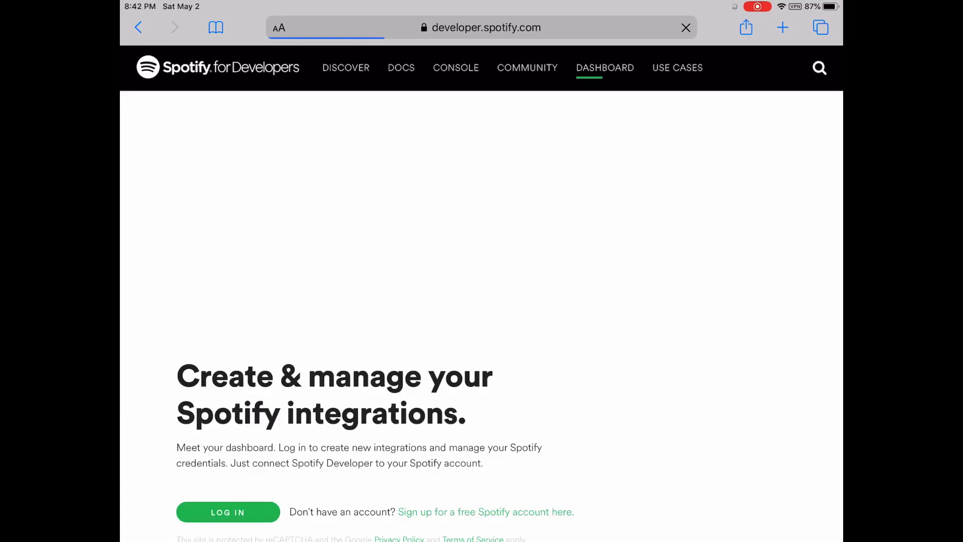
scroll("down", 3)
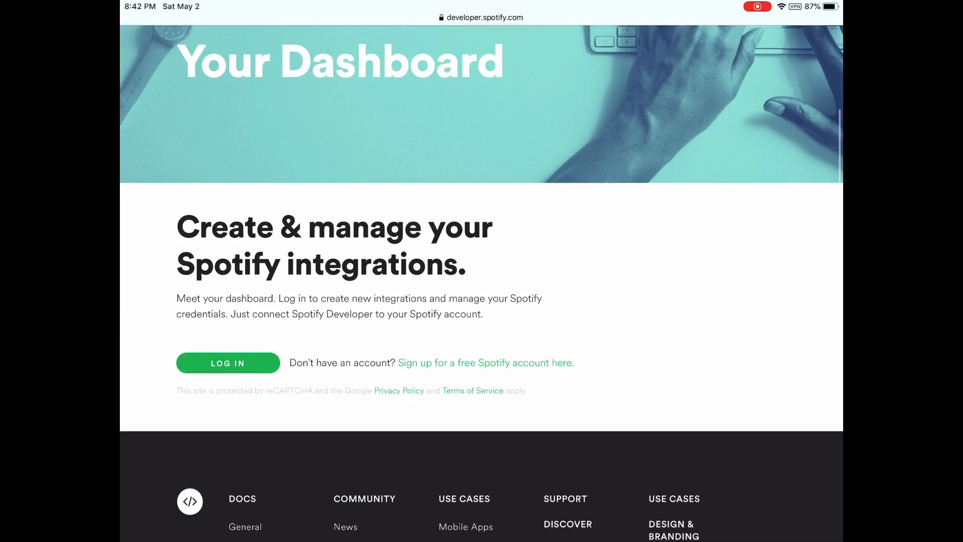
left_click(228, 363)
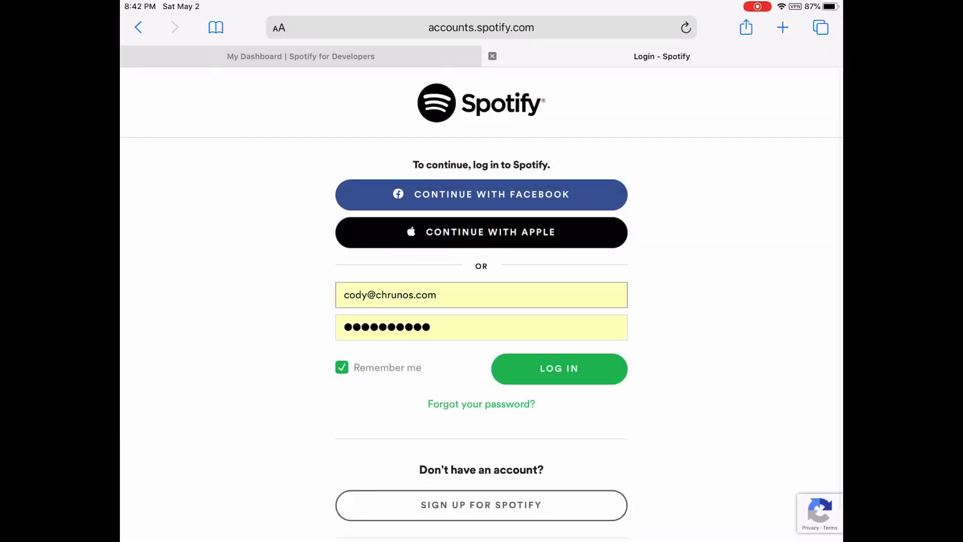
left_click(558, 368)
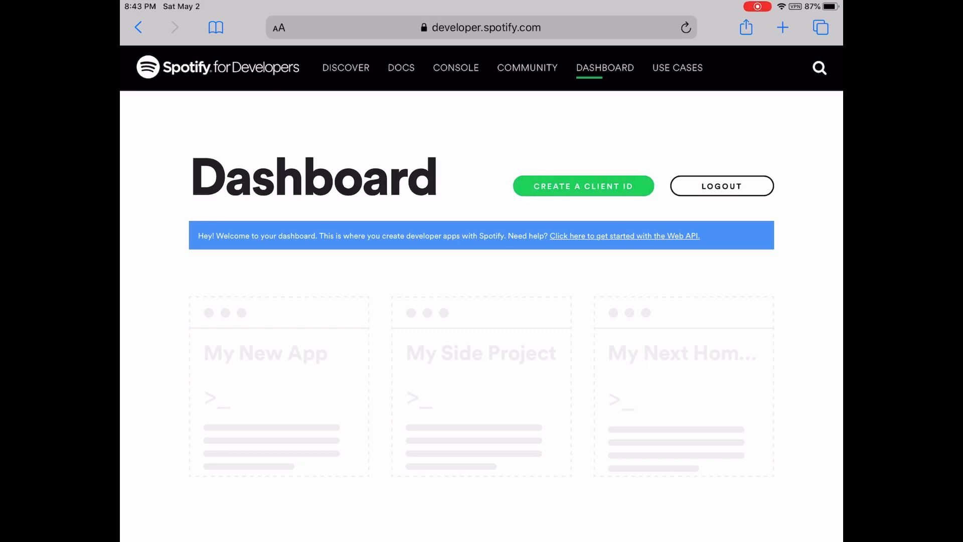
- Create a new client ID named Shortcutify, described 'For shortcuts', marked as a Mobile App
left_click(582, 186)
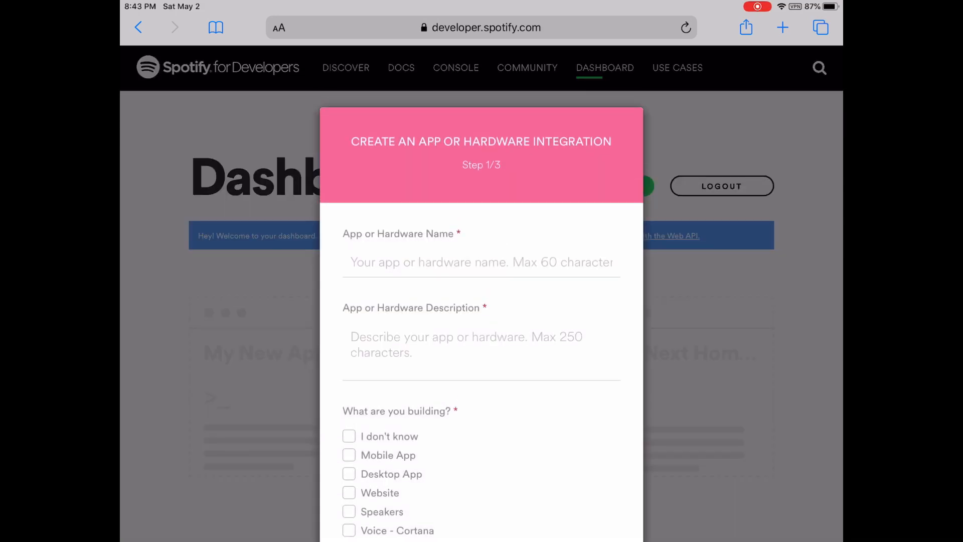
left_click(481, 262)
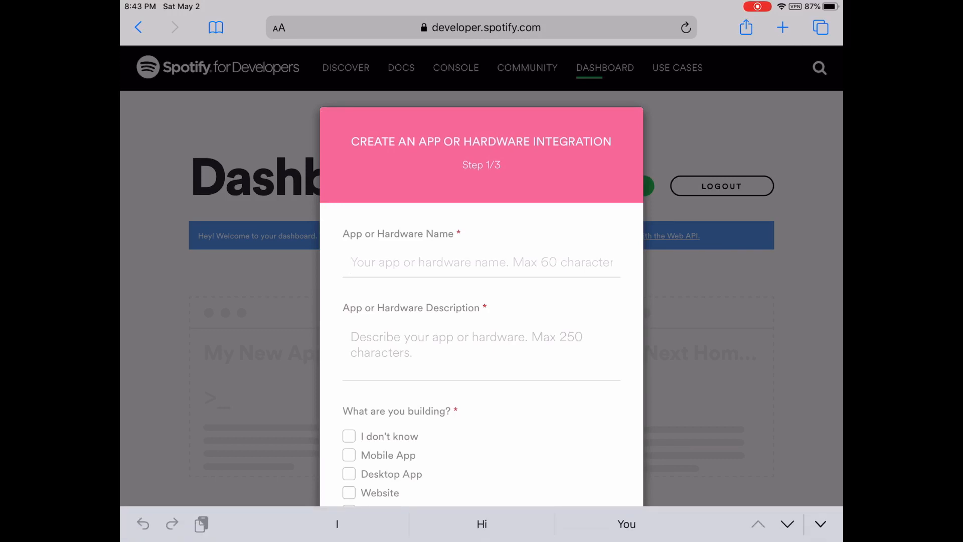
type("Shortcut")
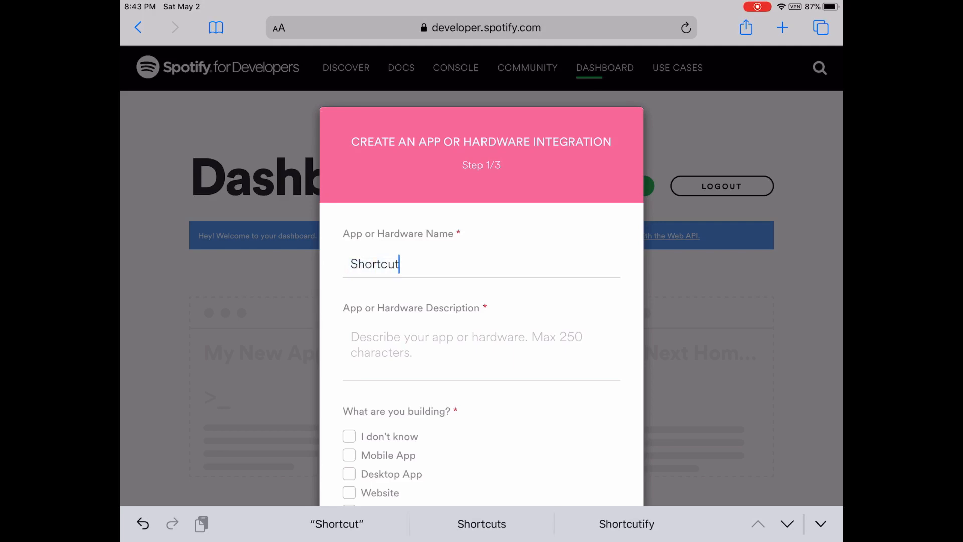
left_click(626, 523)
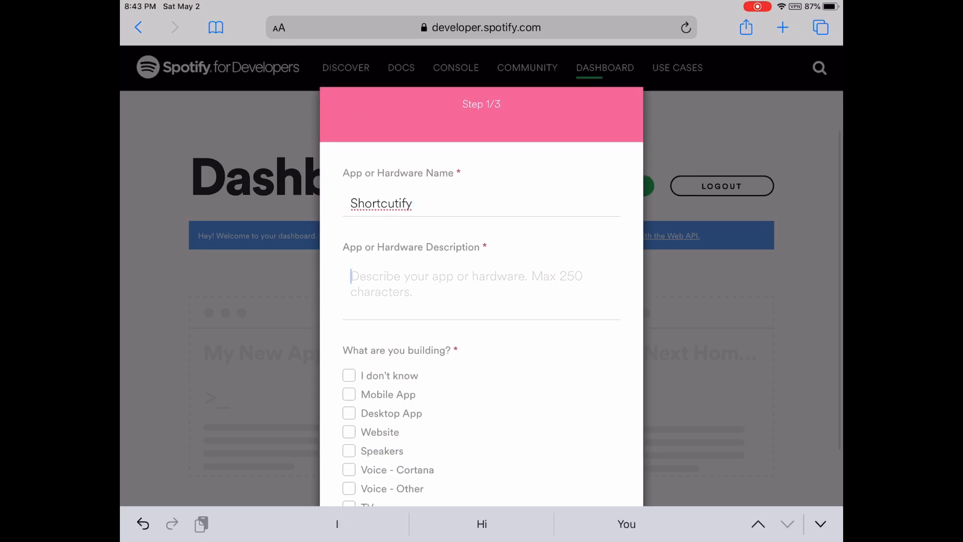
type("For shortcuts")
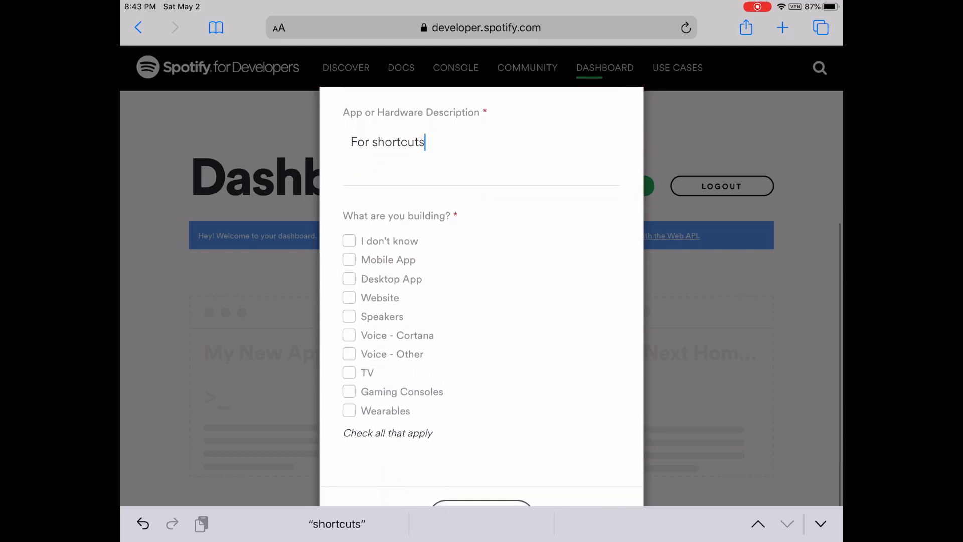
left_click(349, 258)
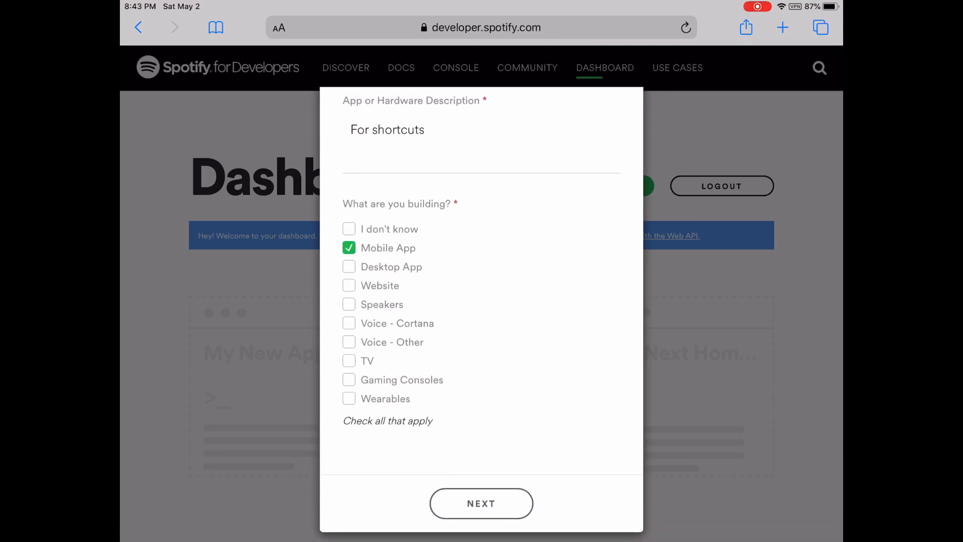
- Declare the app Non-Commercial, accept all three agreements and submit it
left_click(480, 503)
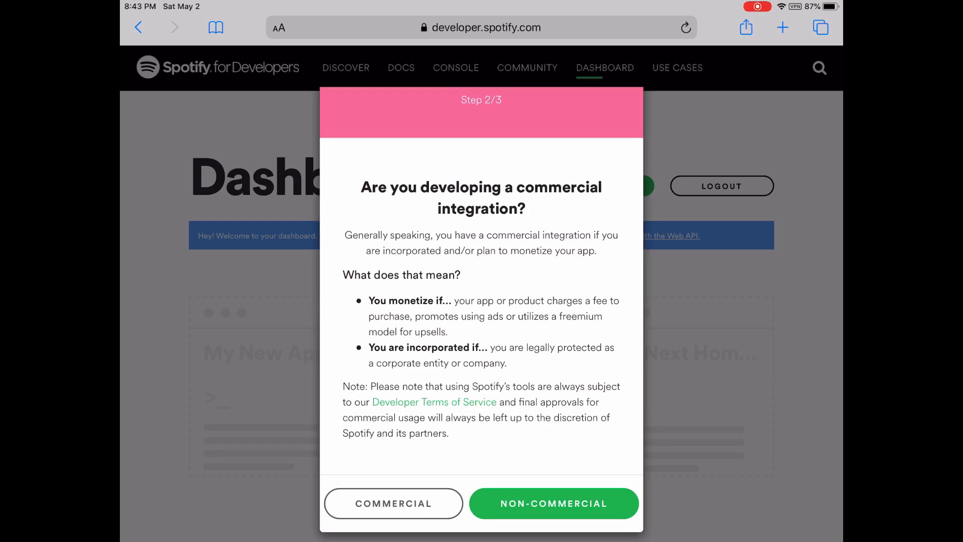
left_click(553, 503)
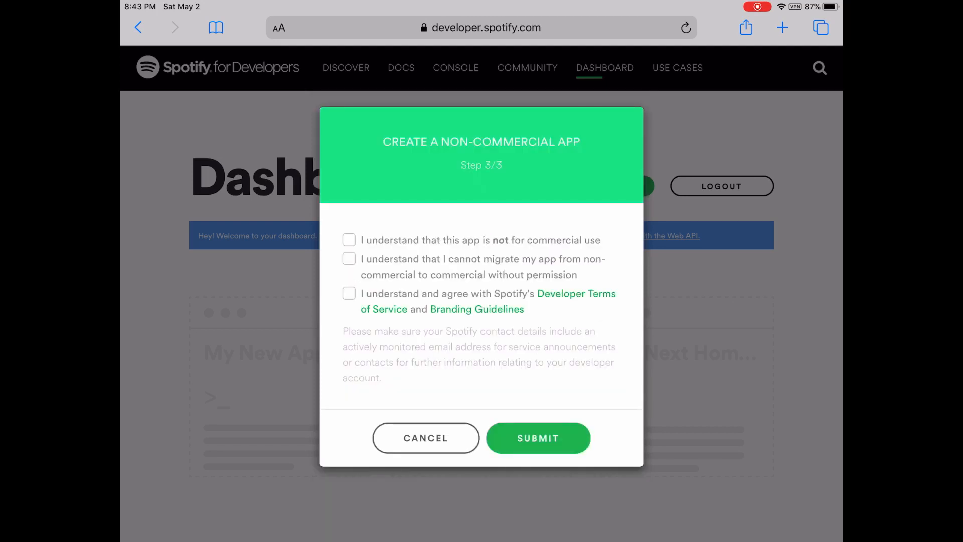
left_click(349, 259)
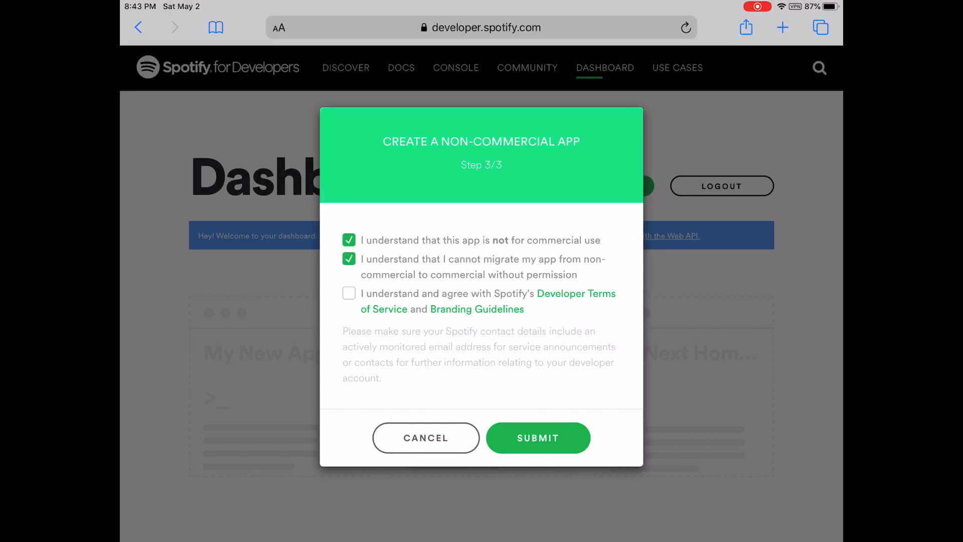
left_click(349, 292)
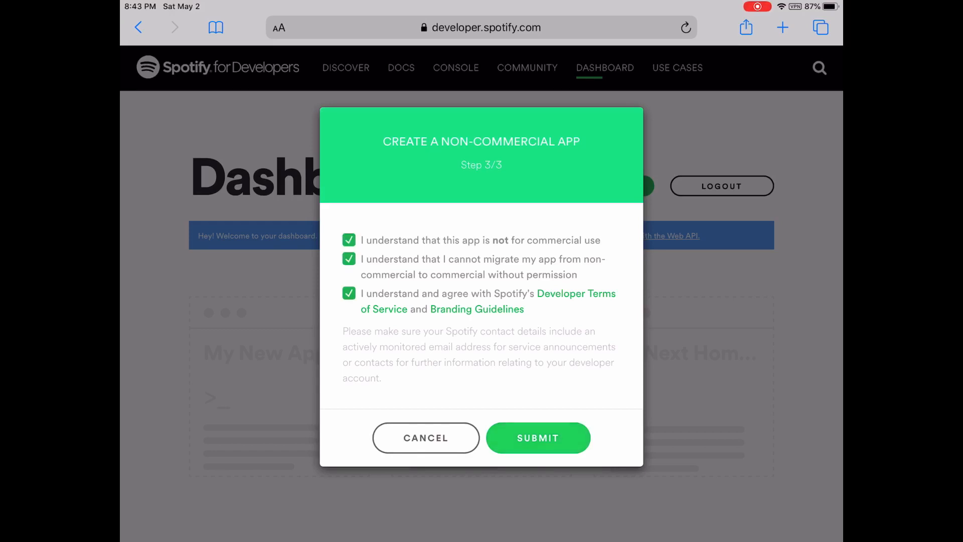
left_click(537, 437)
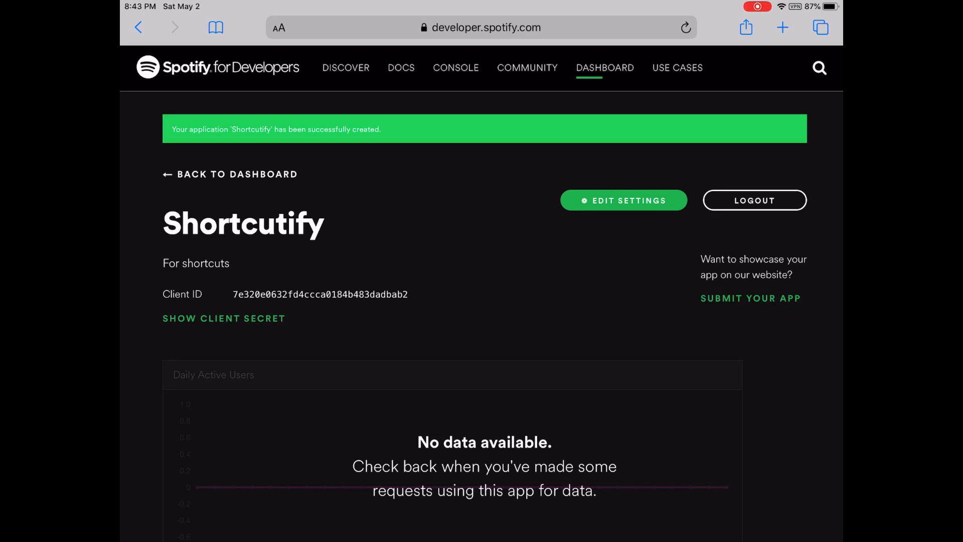
- View the Shortcutify app's Edit Settings down to Redirect URIs, then return to the home screen
left_click(623, 200)
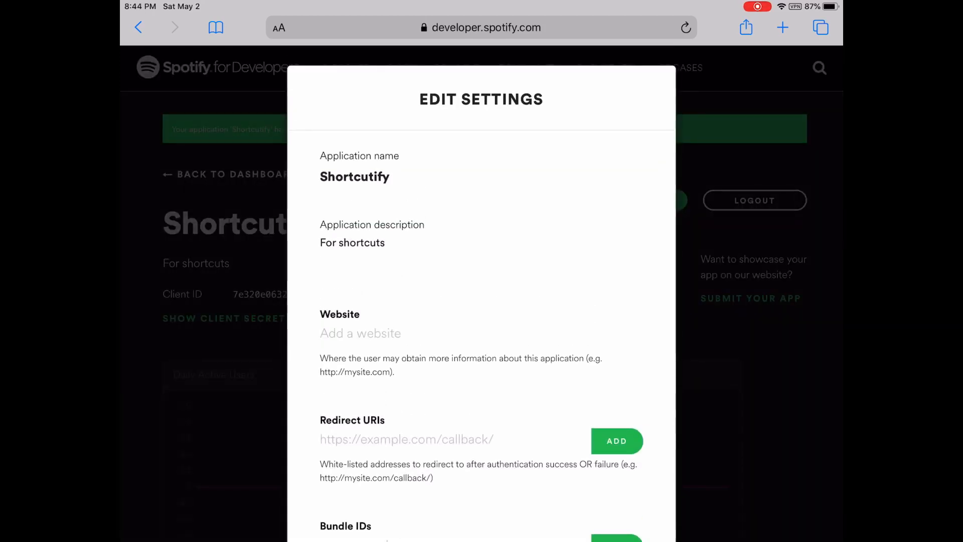
scroll("down", 3)
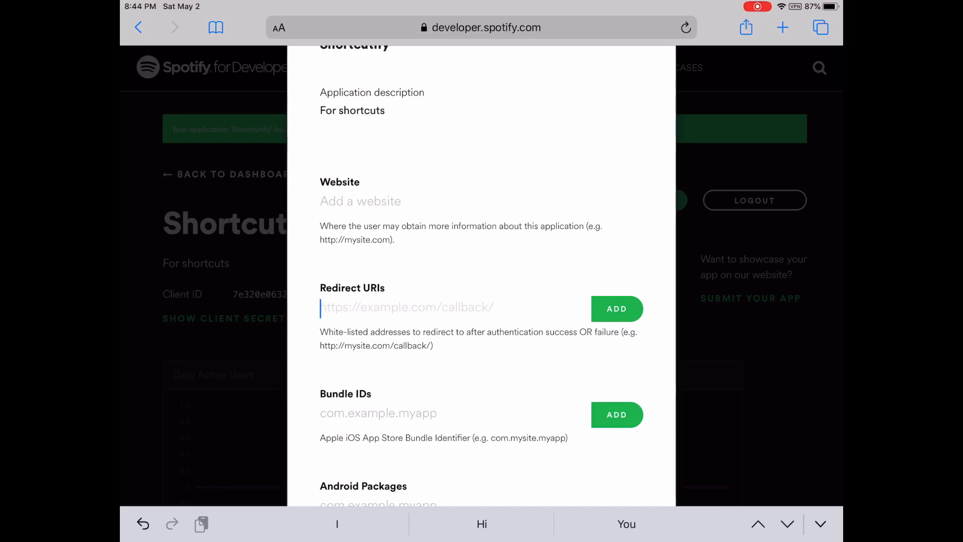
key("home")
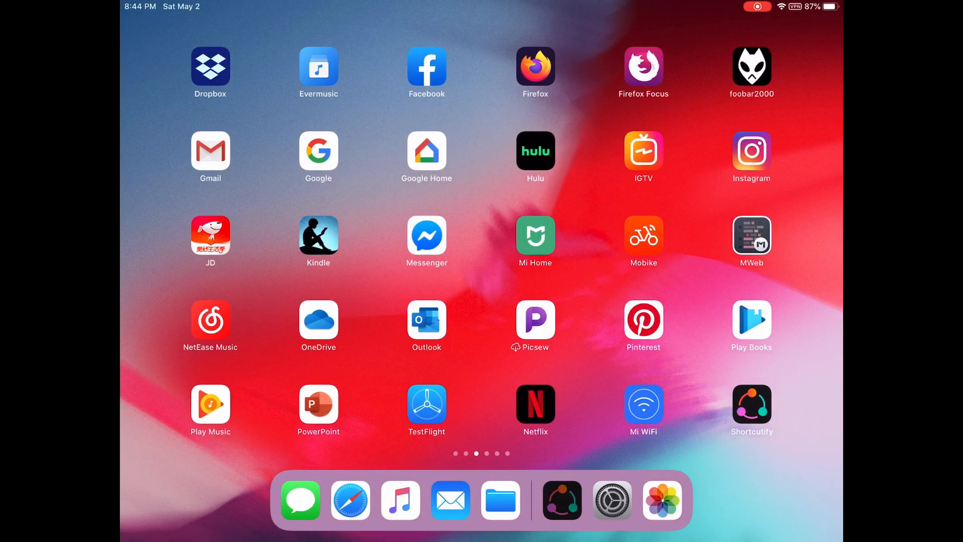
- Open Shortcutify's Spotify page showing its credentials and resources
left_click(751, 405)
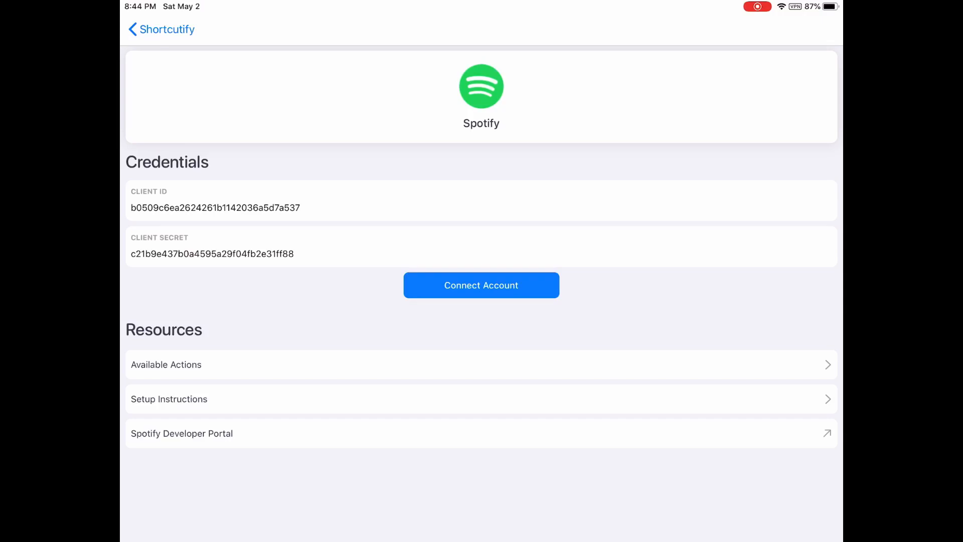
left_click(168, 399)
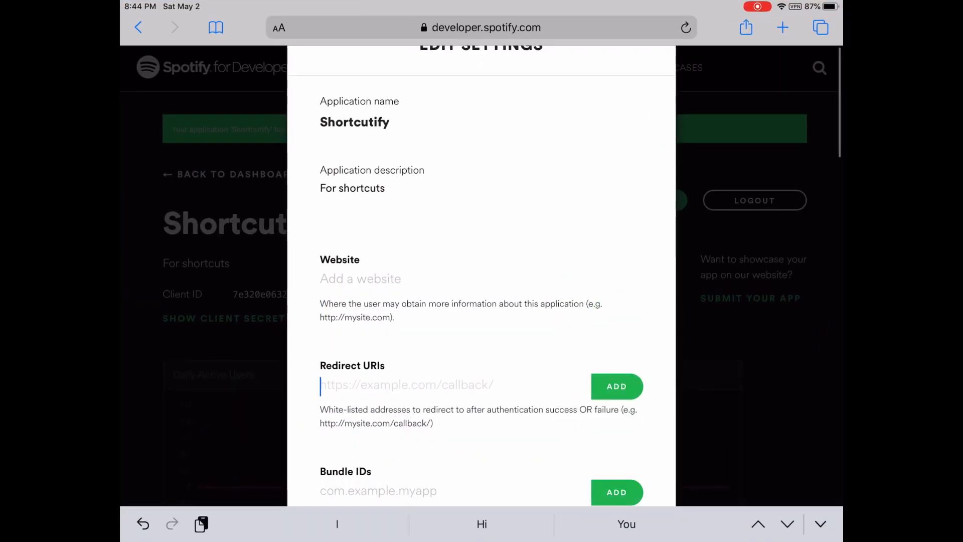
- Add shortcutify://oauth-callback/spotify as a redirect URI and save the app settings
left_click(405, 384)
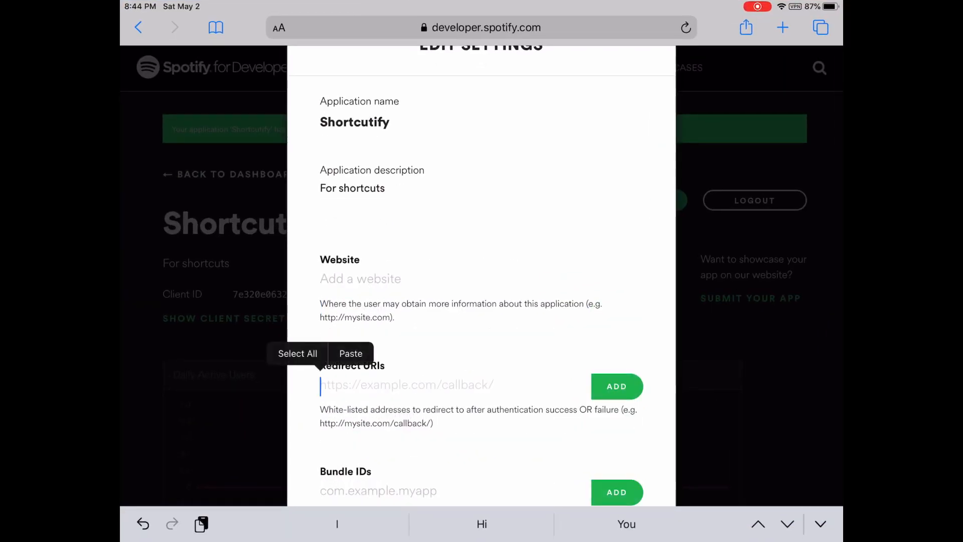
left_click(350, 353)
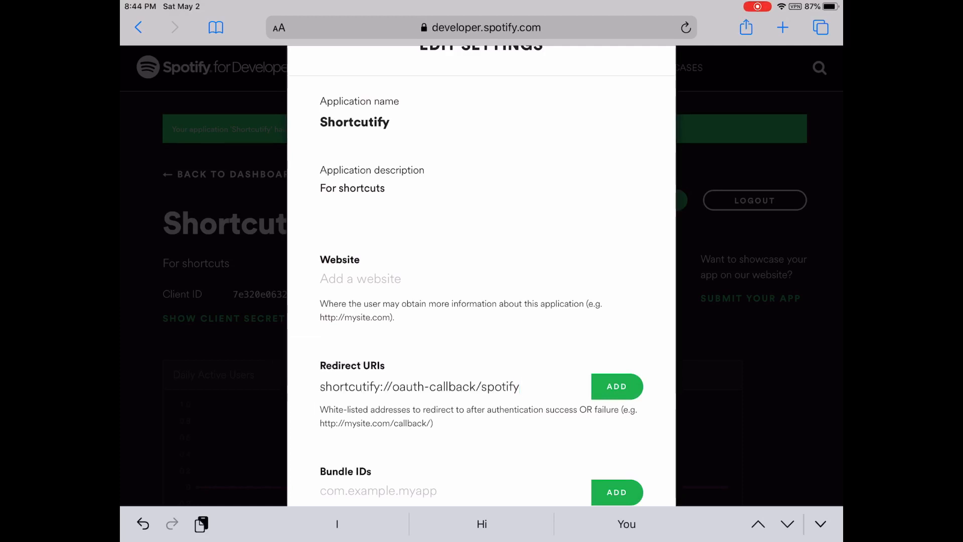
left_click(616, 386)
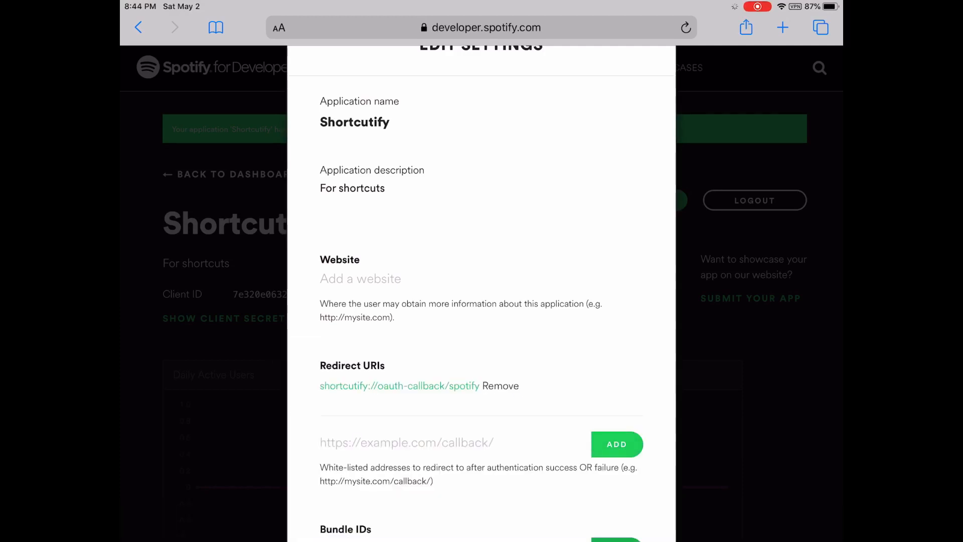
scroll("down", 3)
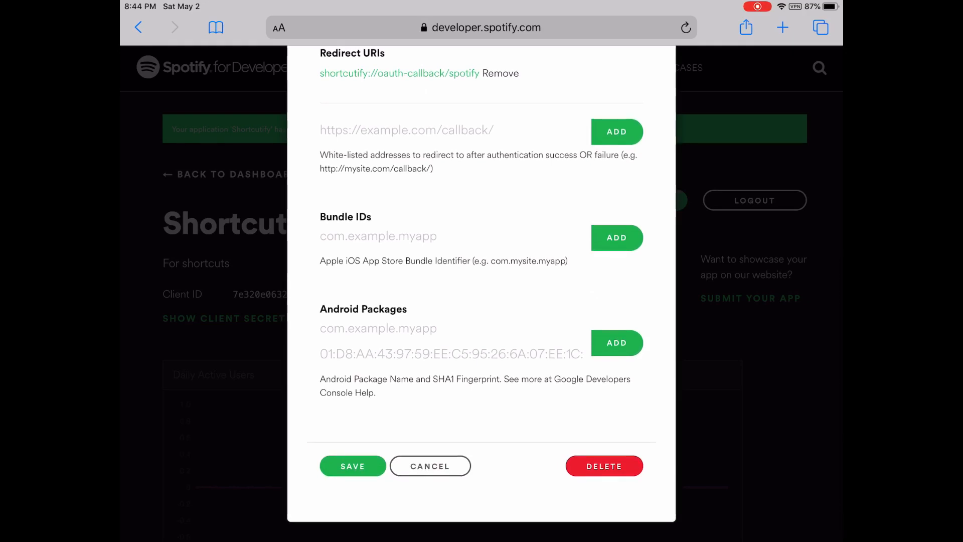
left_click(352, 465)
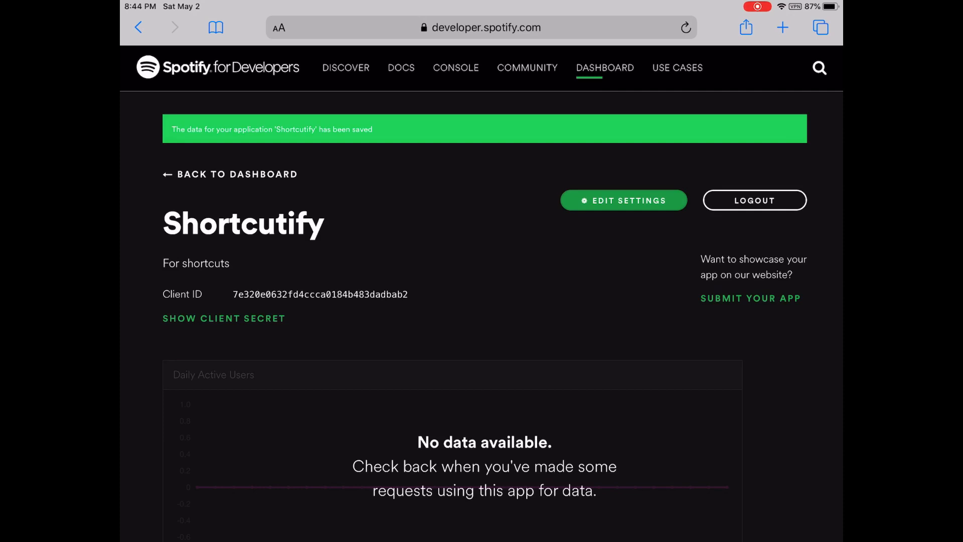
- Carry the new client ID into Shortcutify's Spotify credentials
double_click(320, 294)
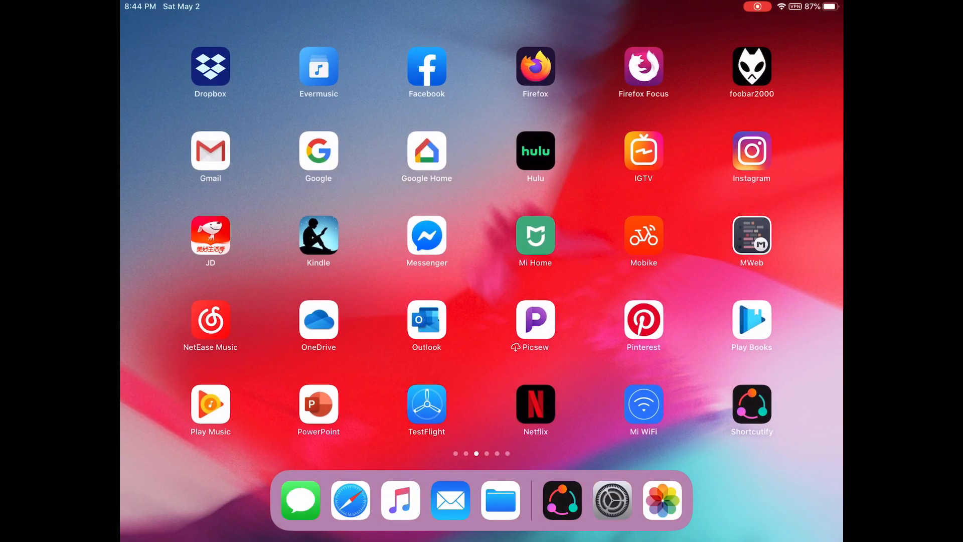
left_click(751, 403)
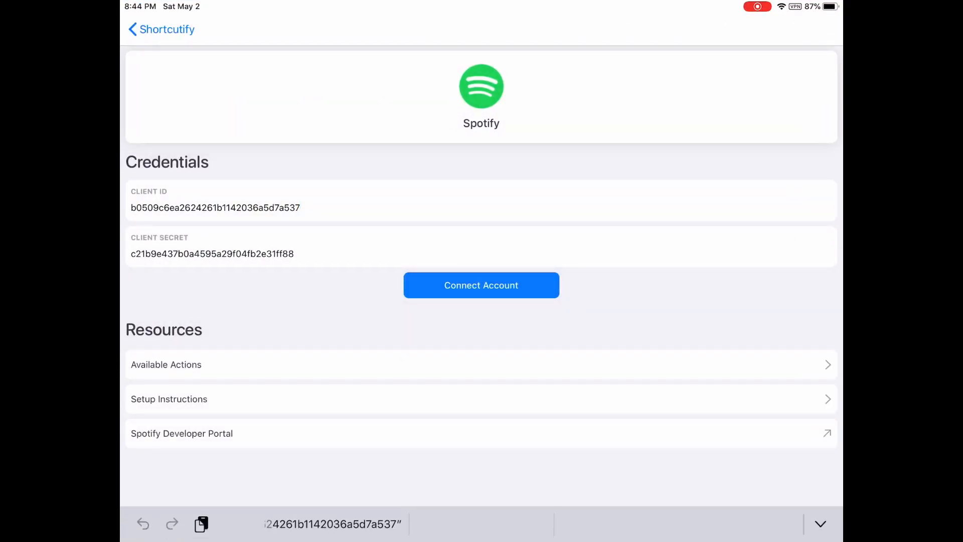
double_click(215, 207)
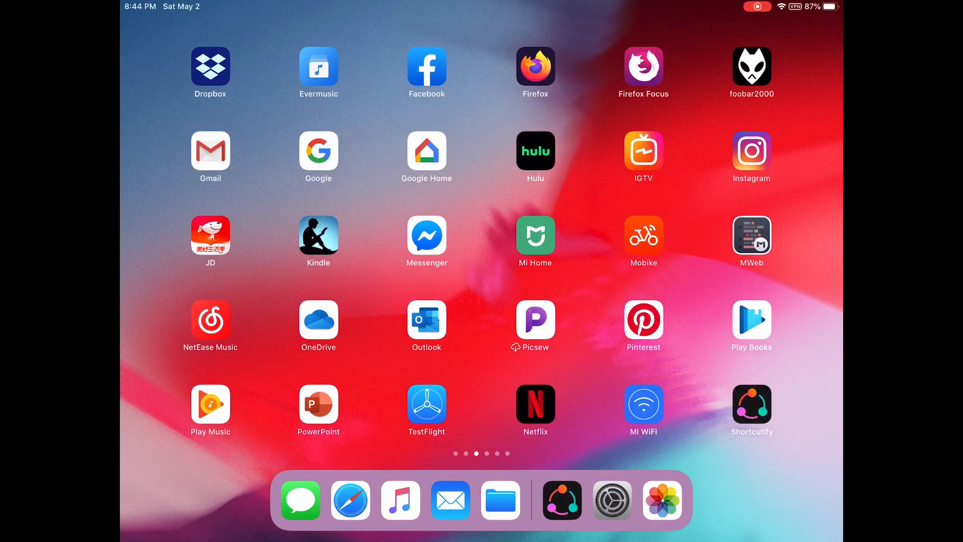
left_click(350, 499)
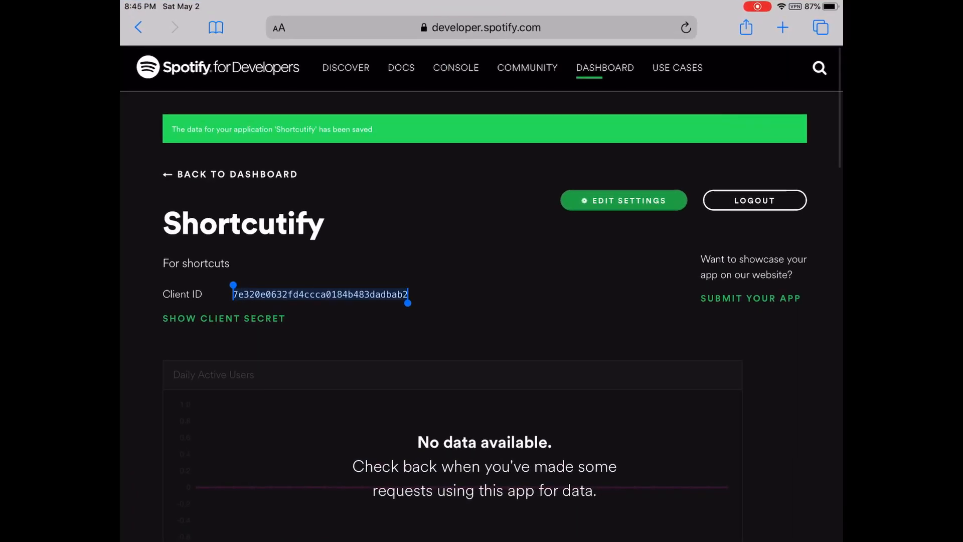
- Reveal and copy the client secret, then return to Shortcutify's Spotify credentials
left_click(223, 318)
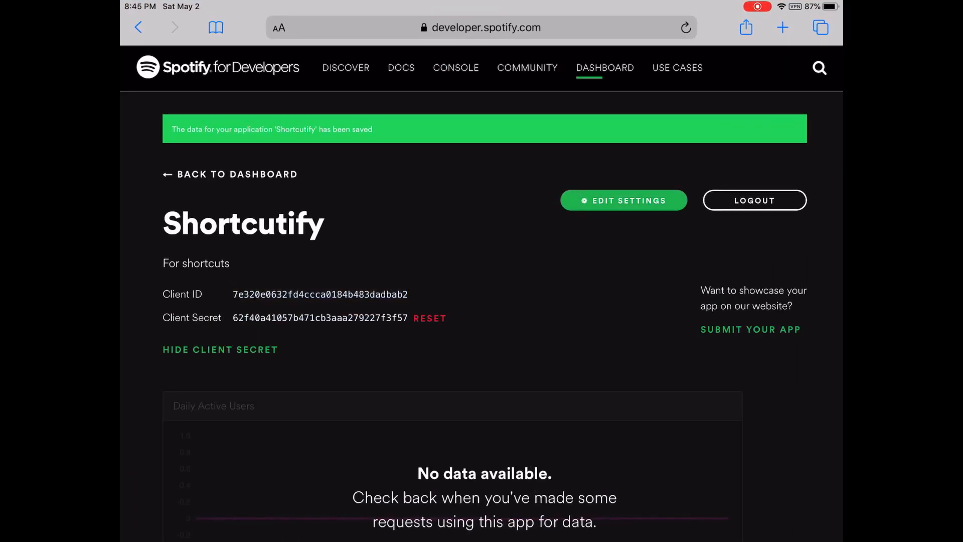
double_click(318, 317)
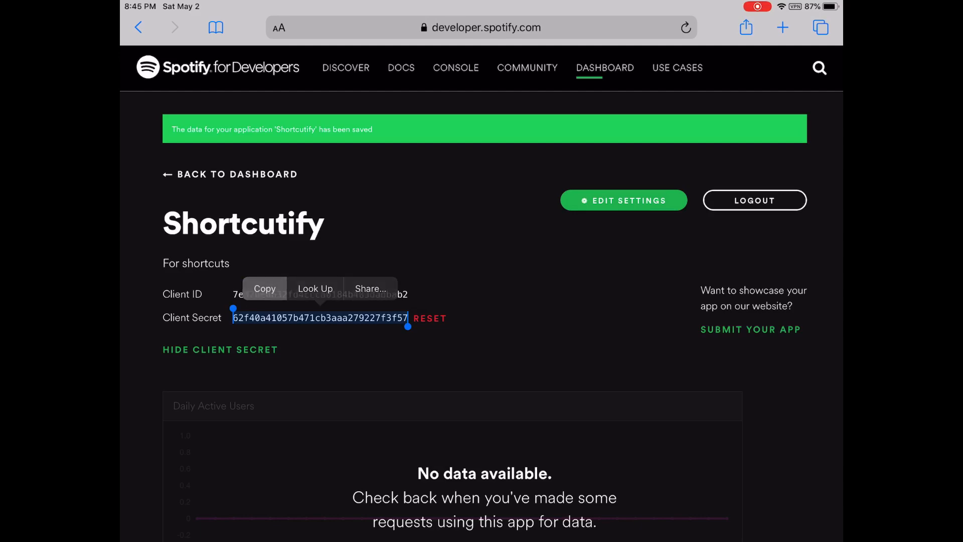
key("home")
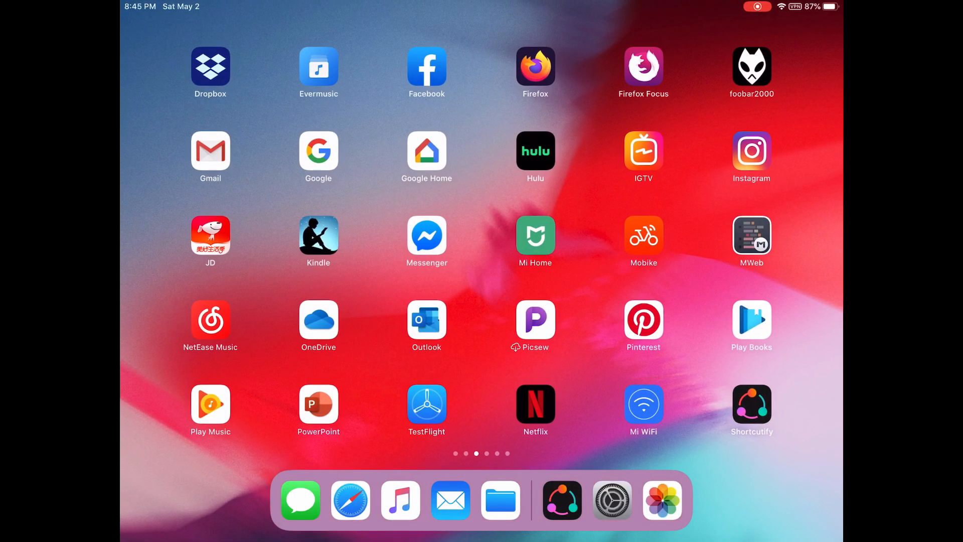
left_click(751, 404)
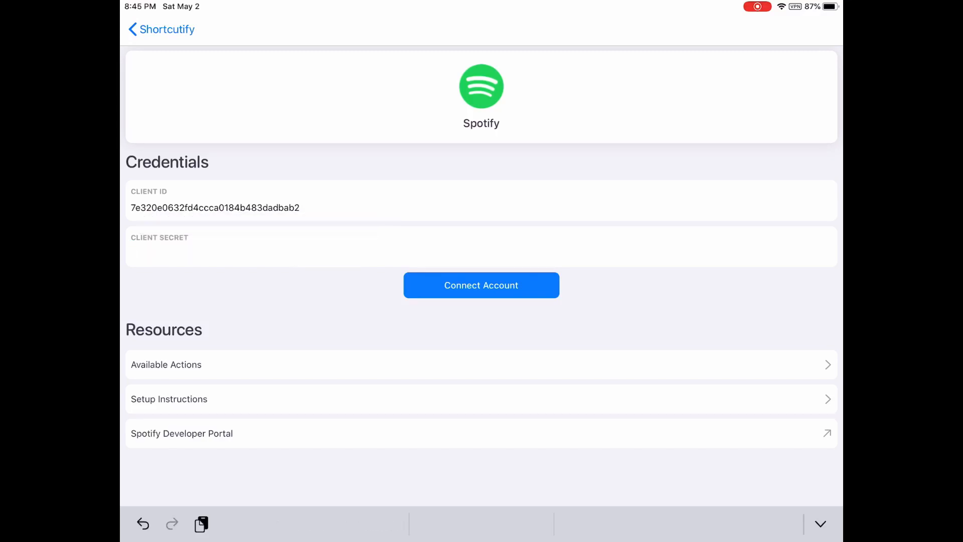
- Enter the client secret, connect the account and agree to grant Shortcutify Spotify access
type("62f40a41057b471cb3aaa279227f3f57")
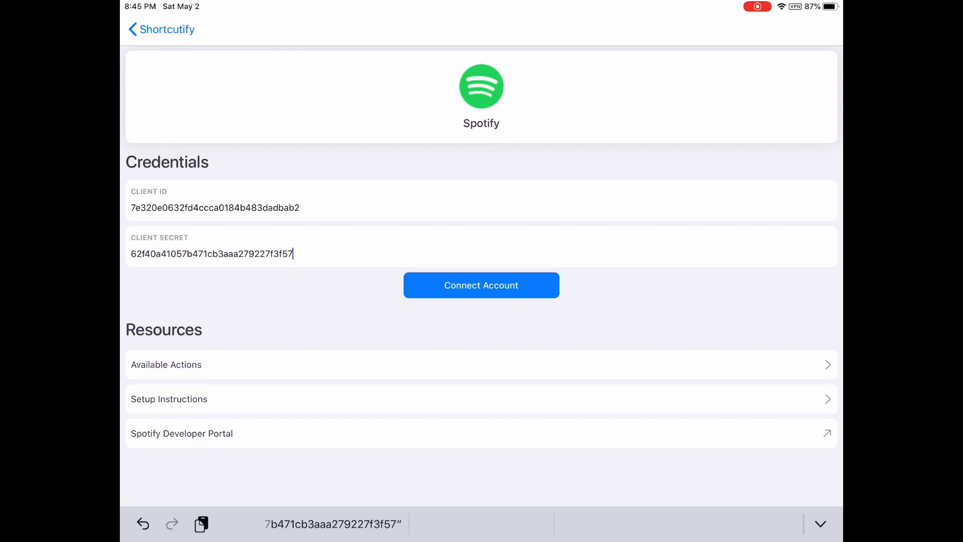
left_click(481, 284)
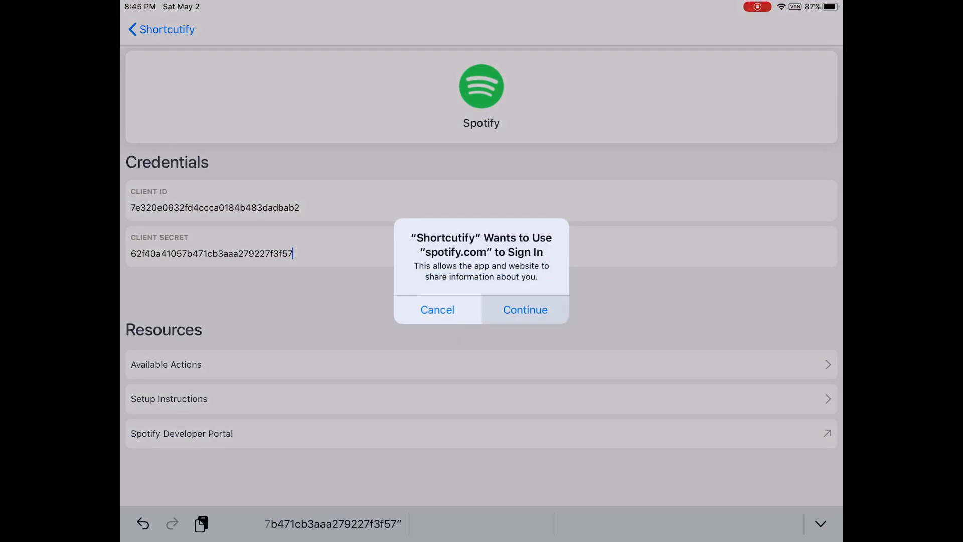
left_click(524, 309)
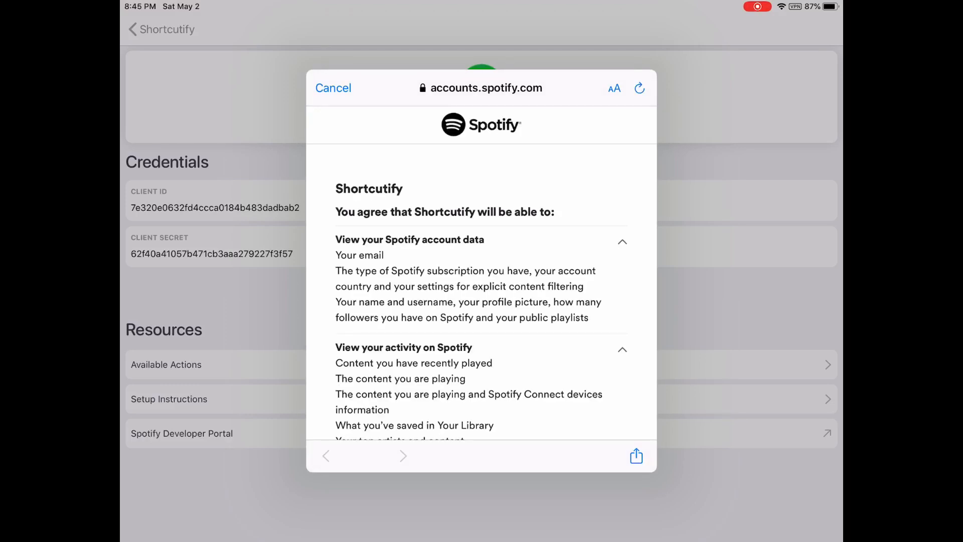
scroll("down", 3)
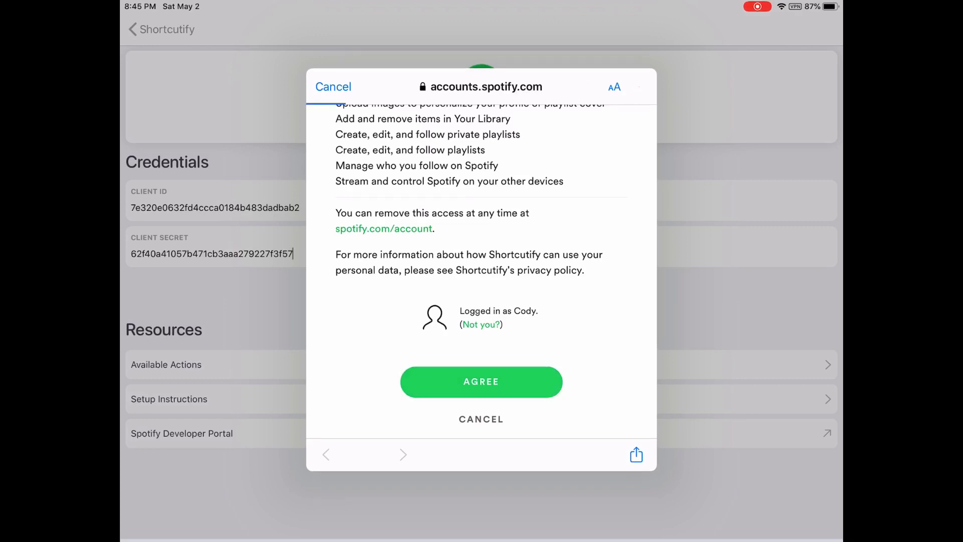
left_click(480, 381)
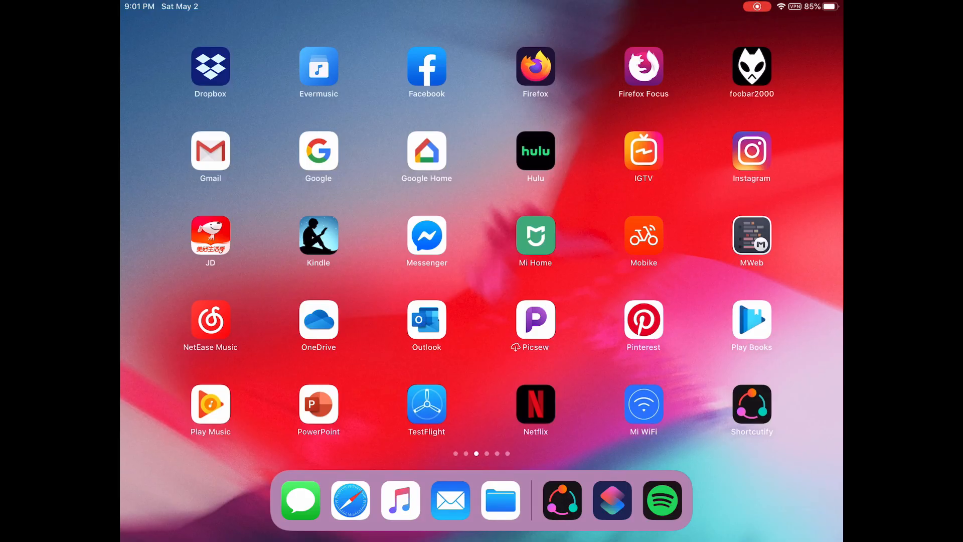
- Review the ShortCover For Spotify shortcut's actions in Shortcuts, then finish with Done
left_click(751, 409)
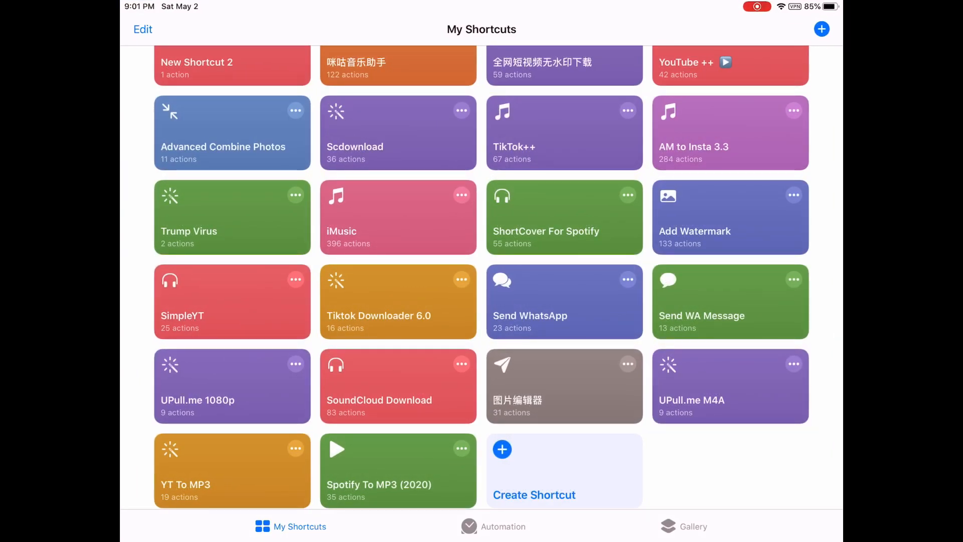
left_click(563, 216)
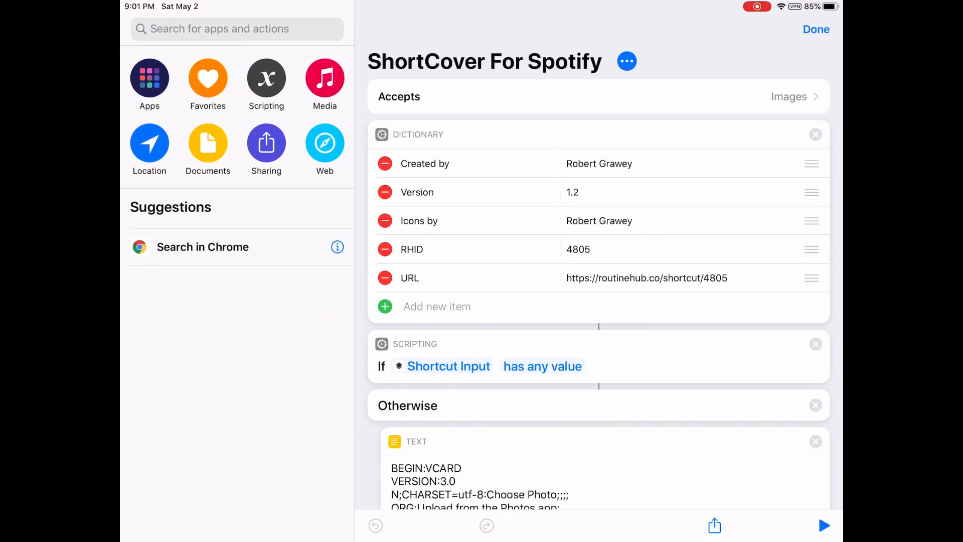
scroll("down", 3)
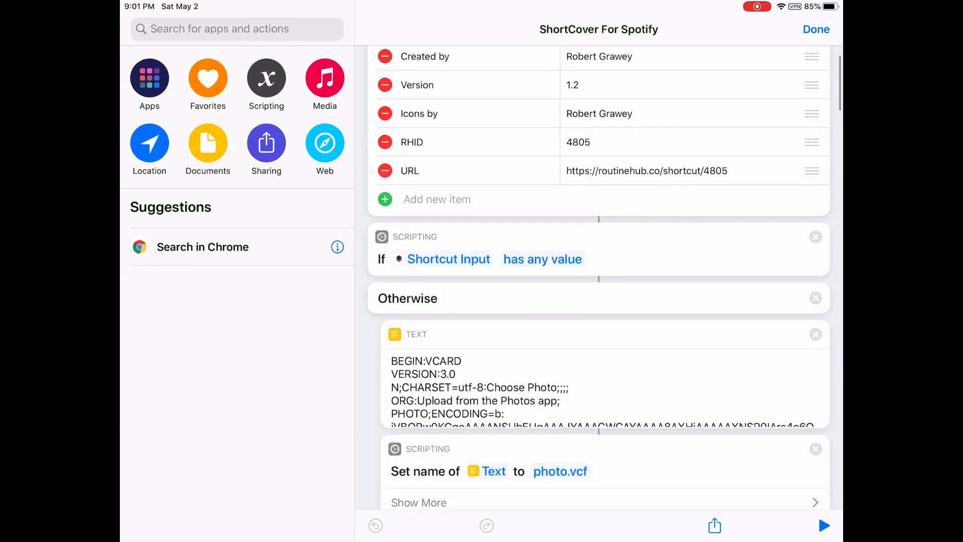
scroll("up", 3)
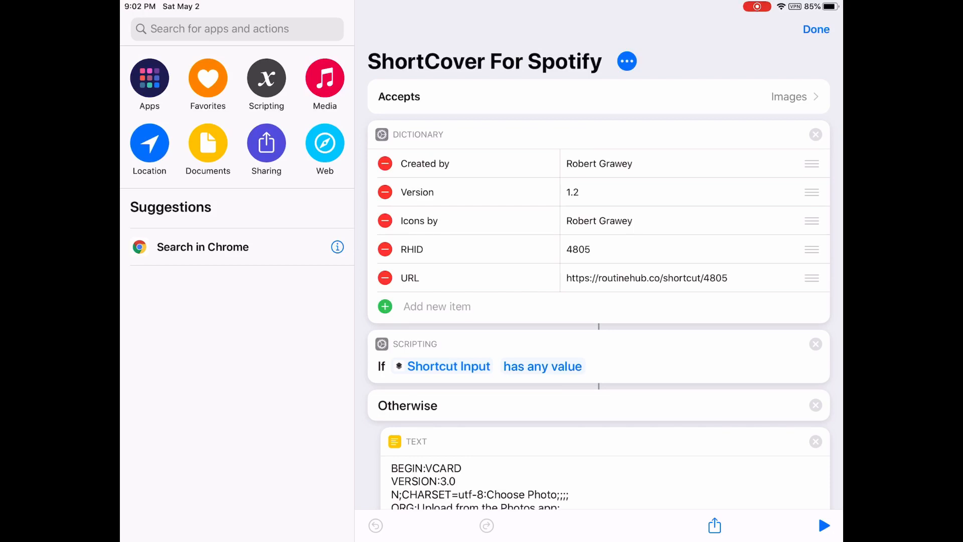
scroll("up", 3)
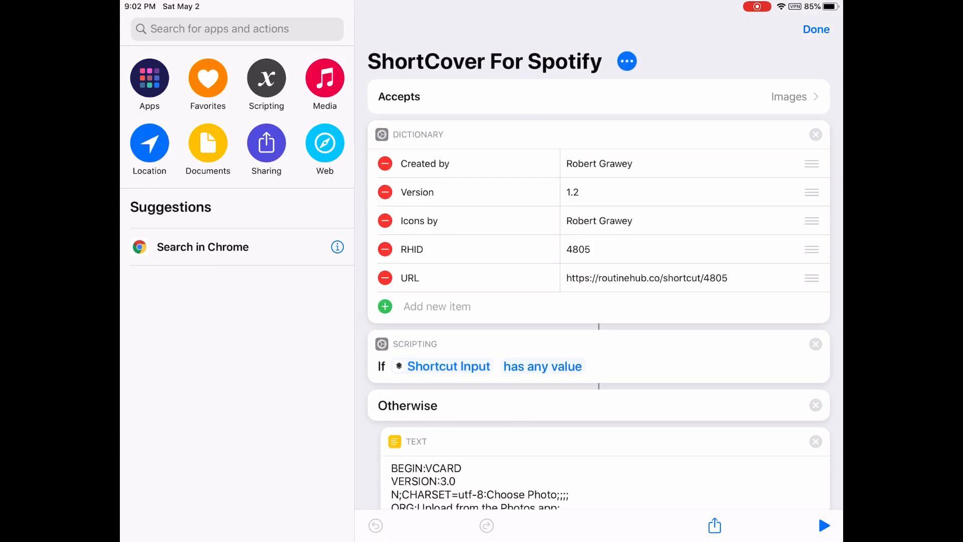
left_click(815, 29)
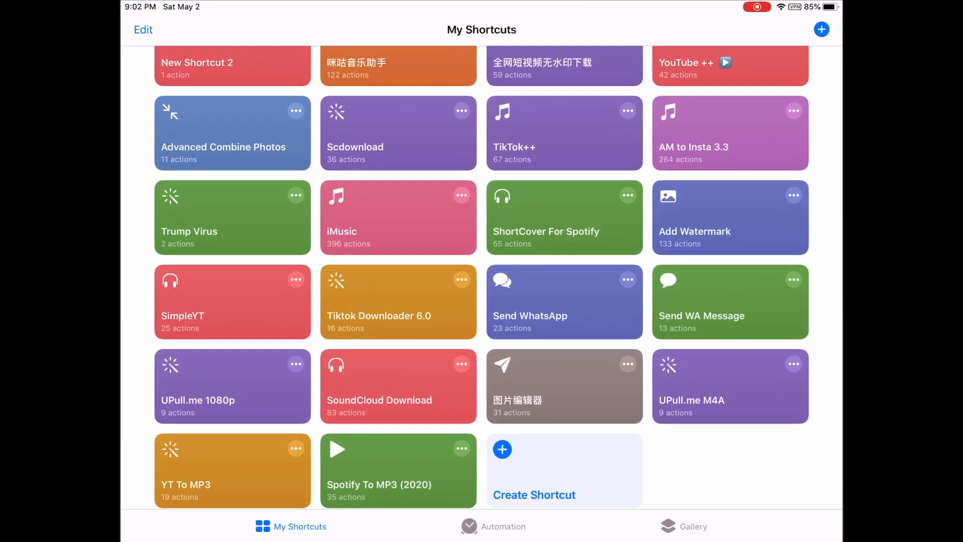
- Run ShortCover For Spotify with Choose Photo and pick an image from All Photos
left_click(562, 217)
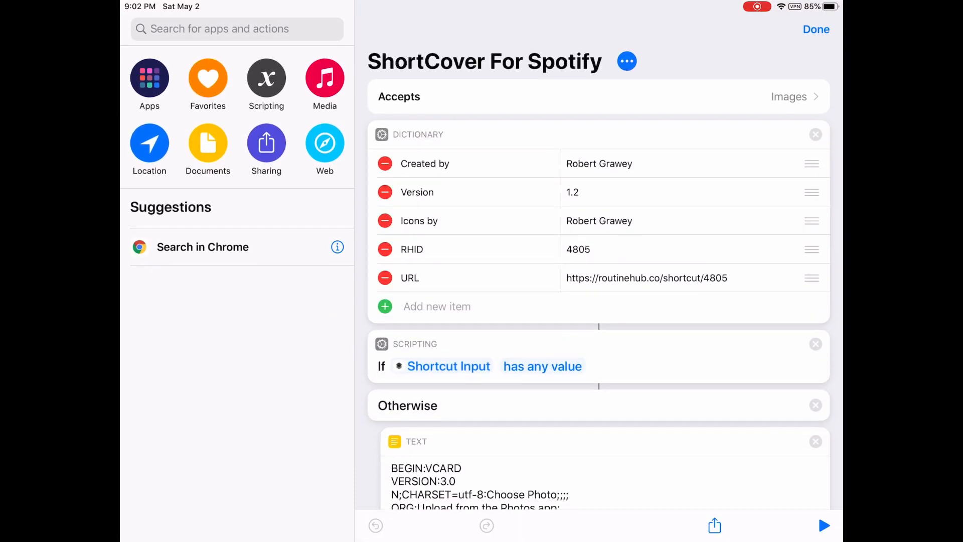
left_click(823, 525)
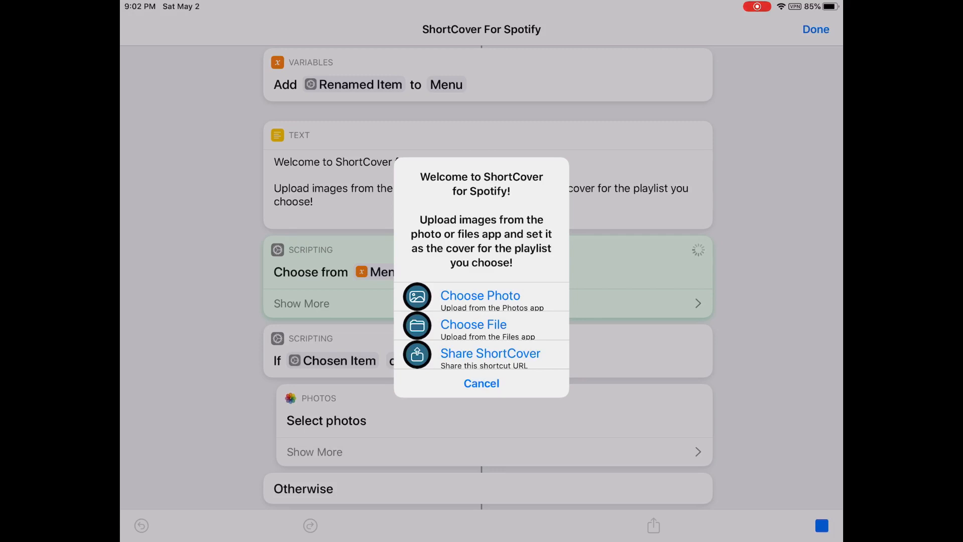
left_click(480, 295)
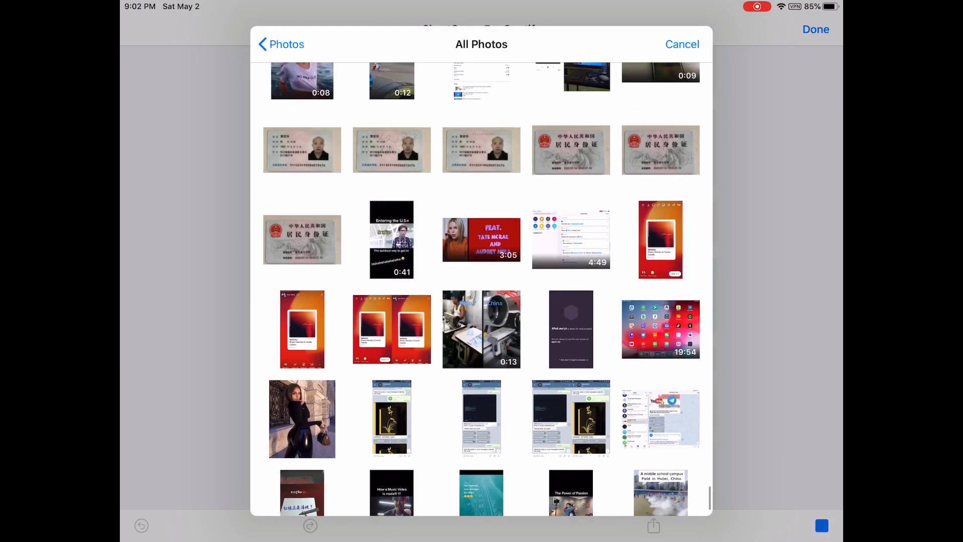
scroll("down", 3)
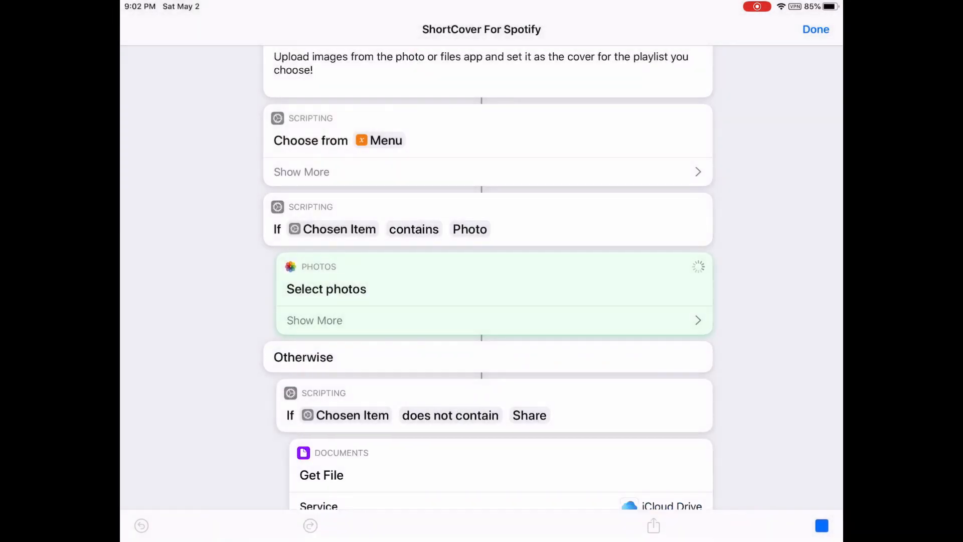
scroll("down", 3)
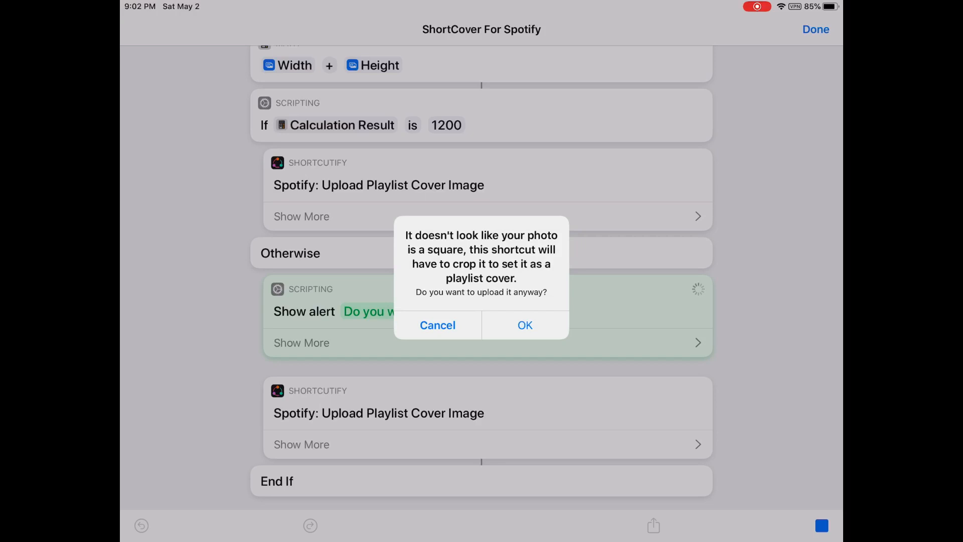
- Confirm uploading the non-square photo and choose the Test playlist as the cover target
left_click(525, 325)
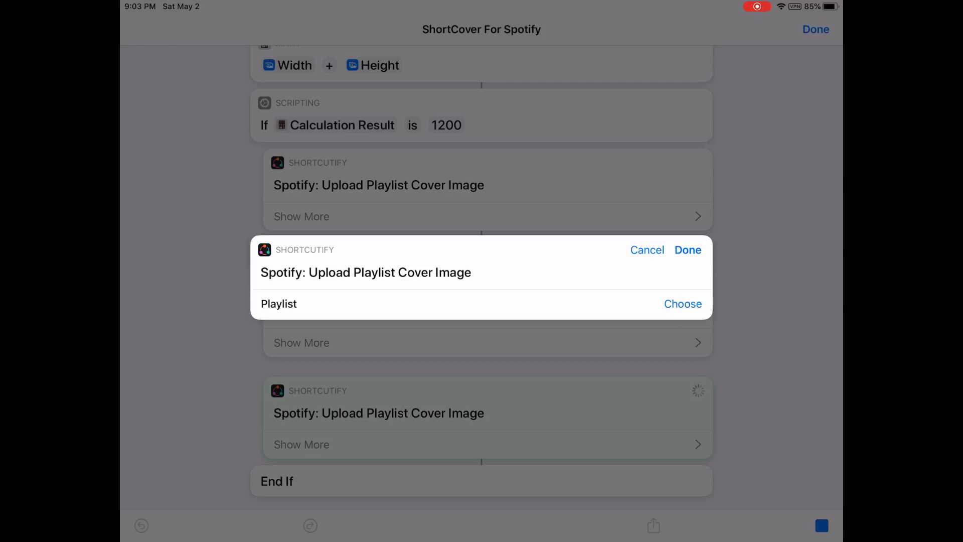
left_click(682, 303)
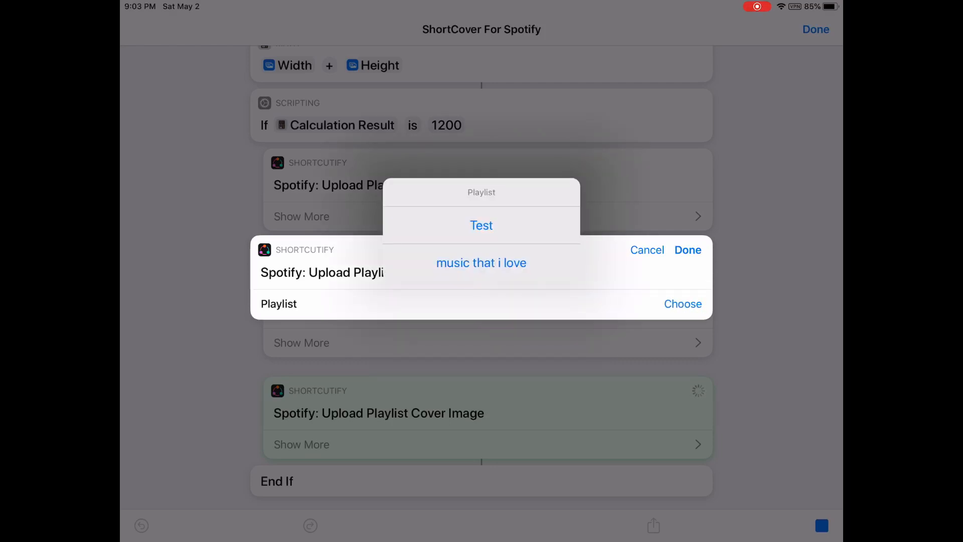
left_click(481, 224)
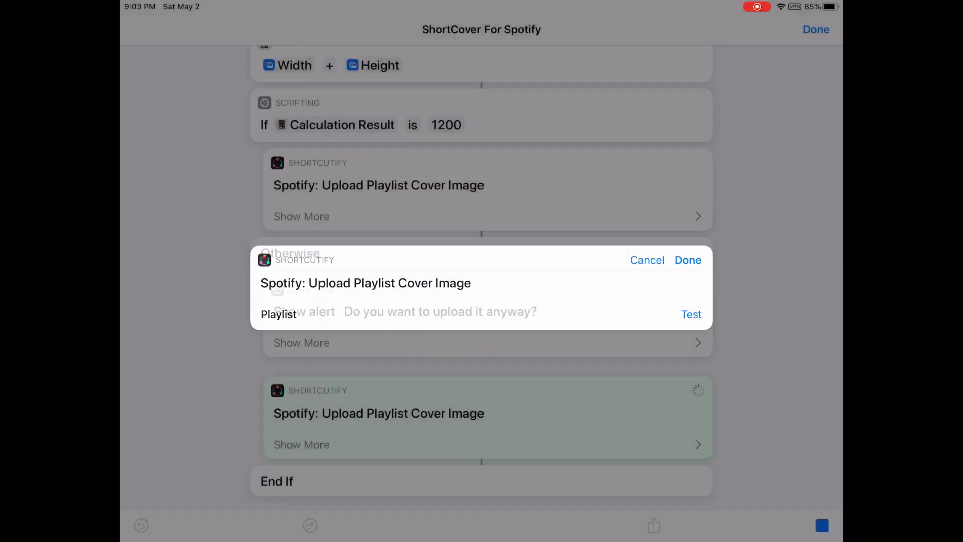
left_click(687, 260)
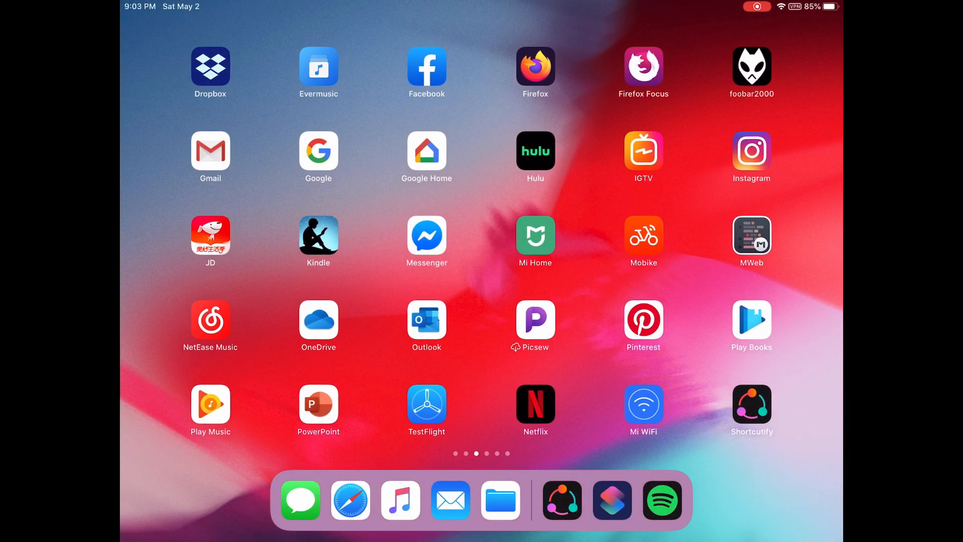
- Check in Spotify's library that the Test playlist shows the new Señorita cover
left_click(662, 500)
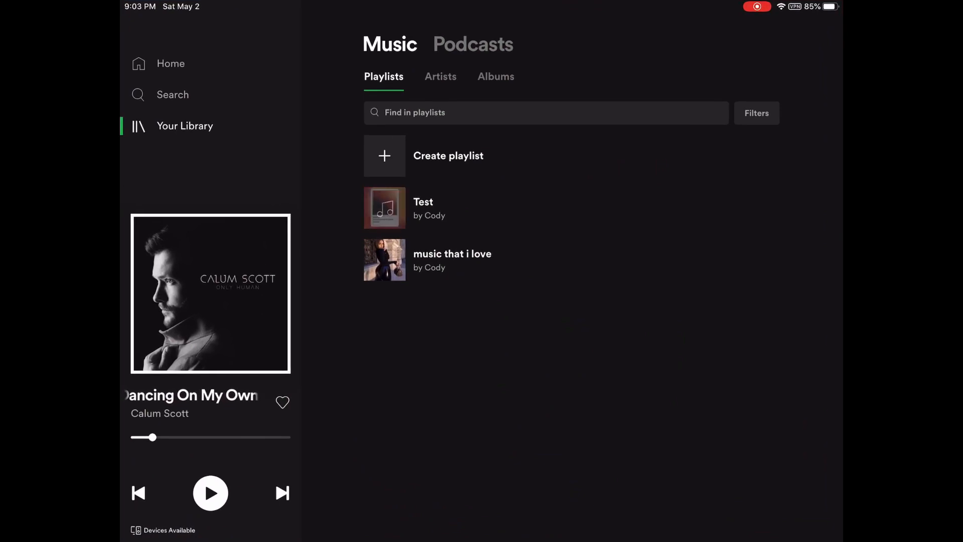
left_click(423, 207)
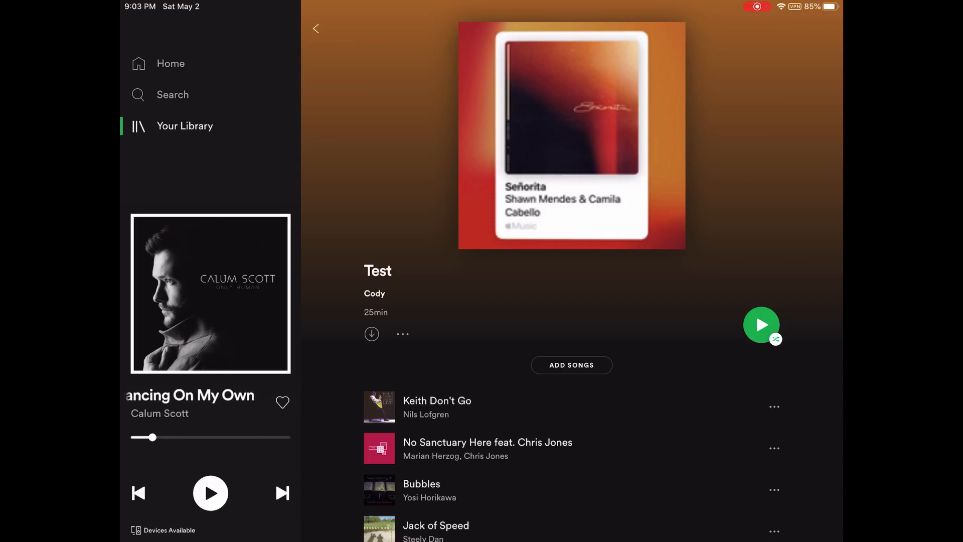
left_click(315, 30)
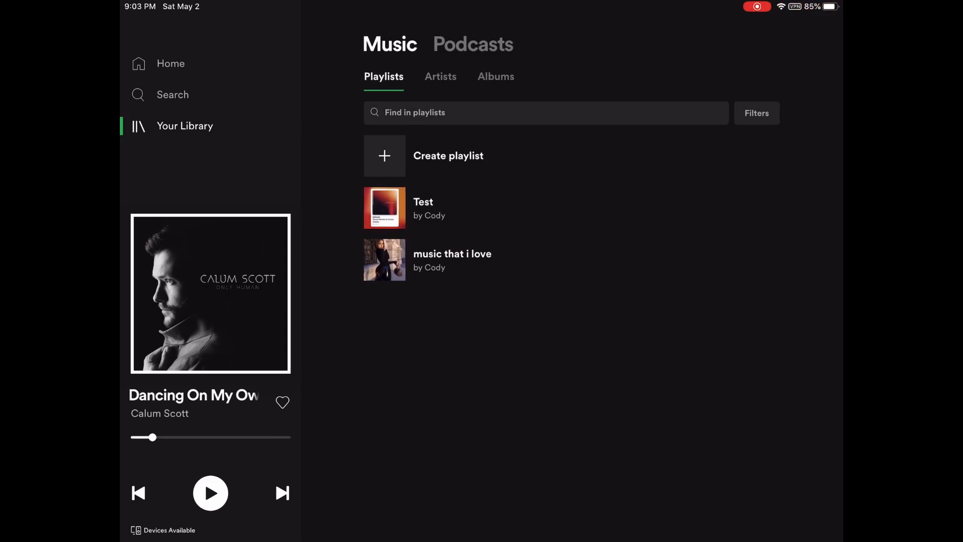